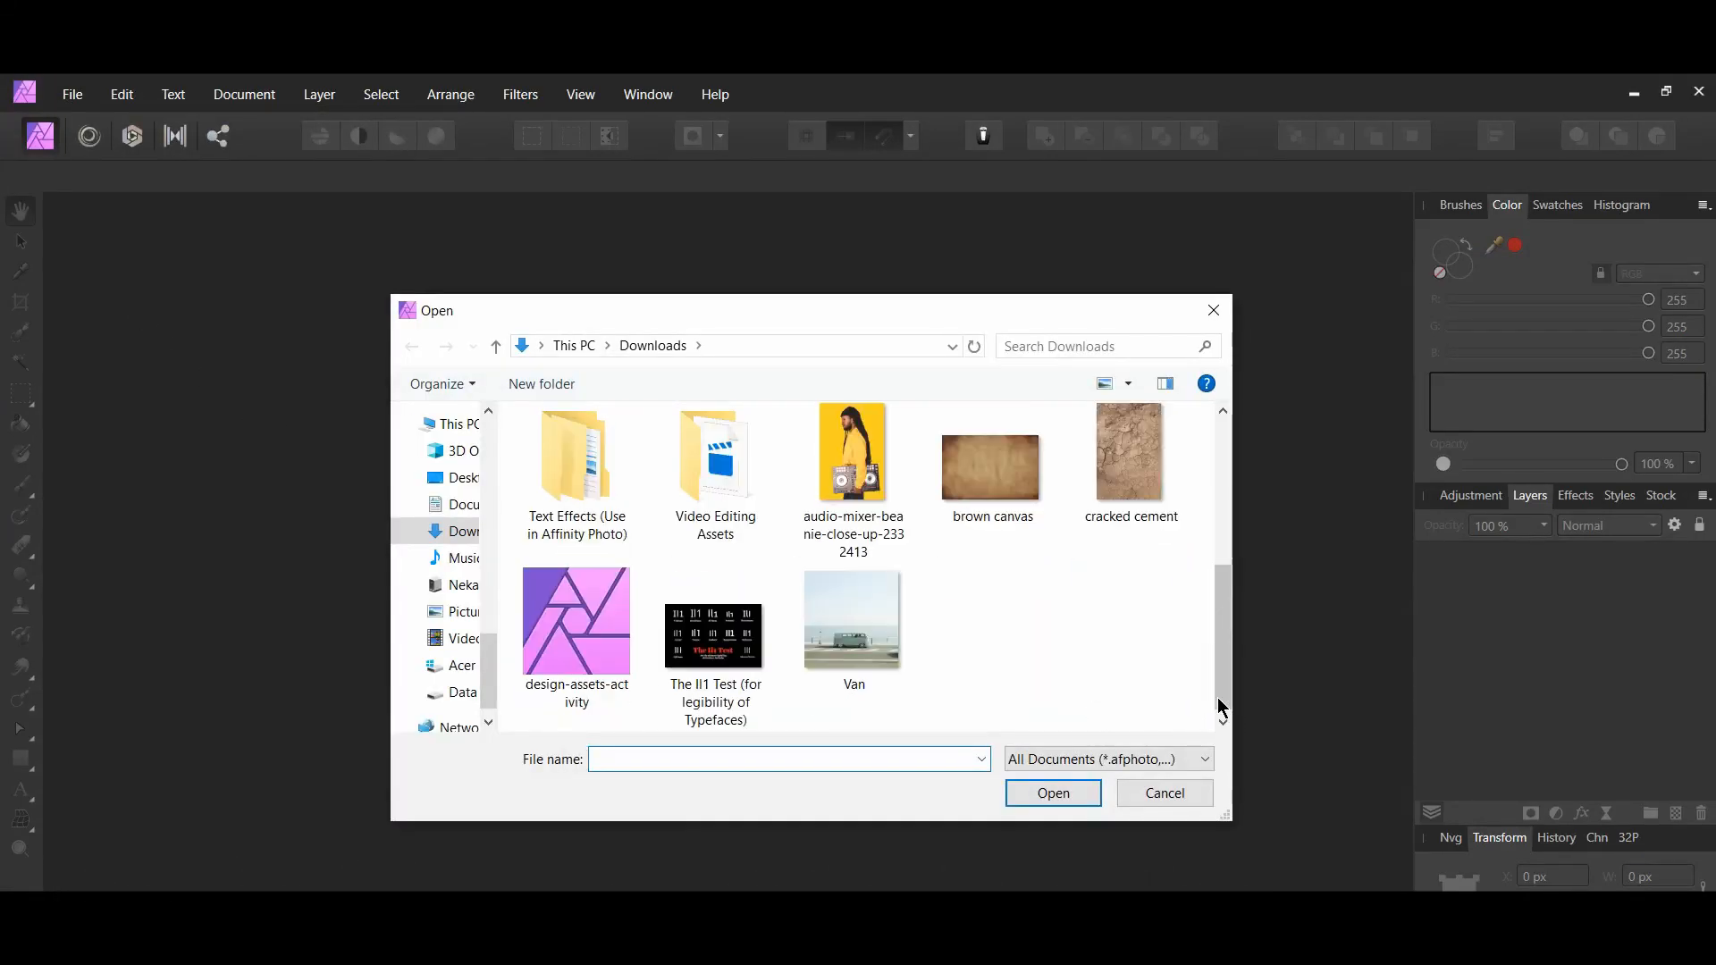
Open the Van photo from Downloads as the background layer
{"action": "left_click", "coordinate": [852, 620]}
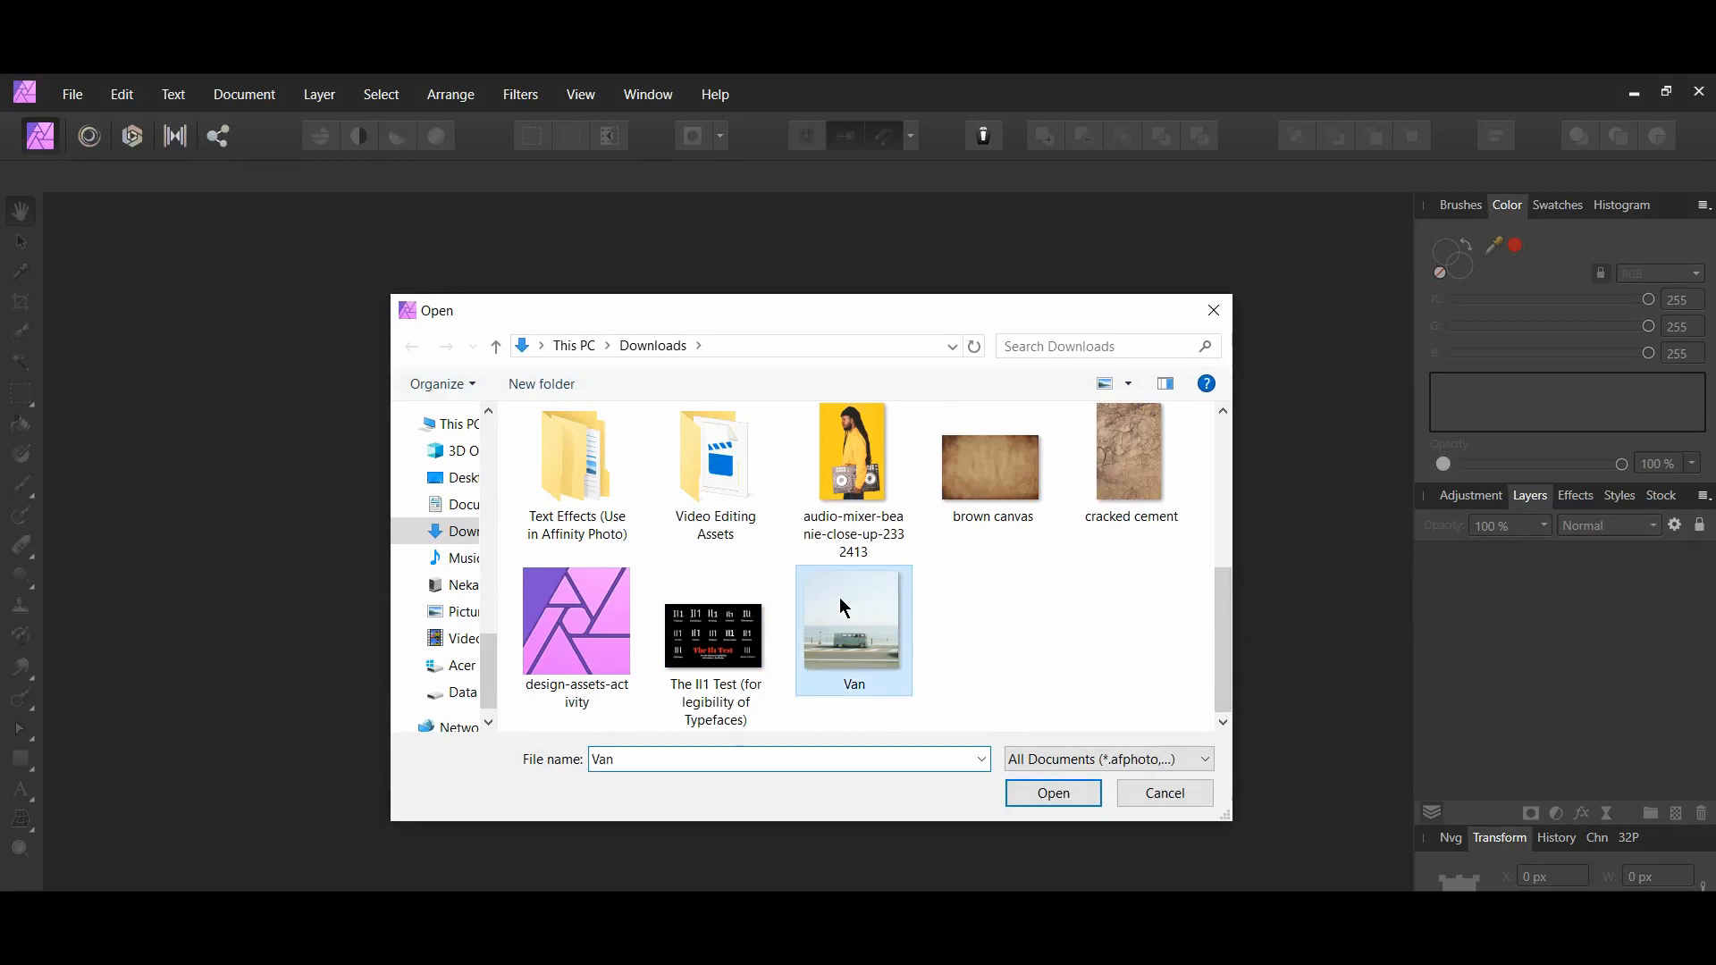
{"action": "left_click", "coordinate": [1050, 794]}
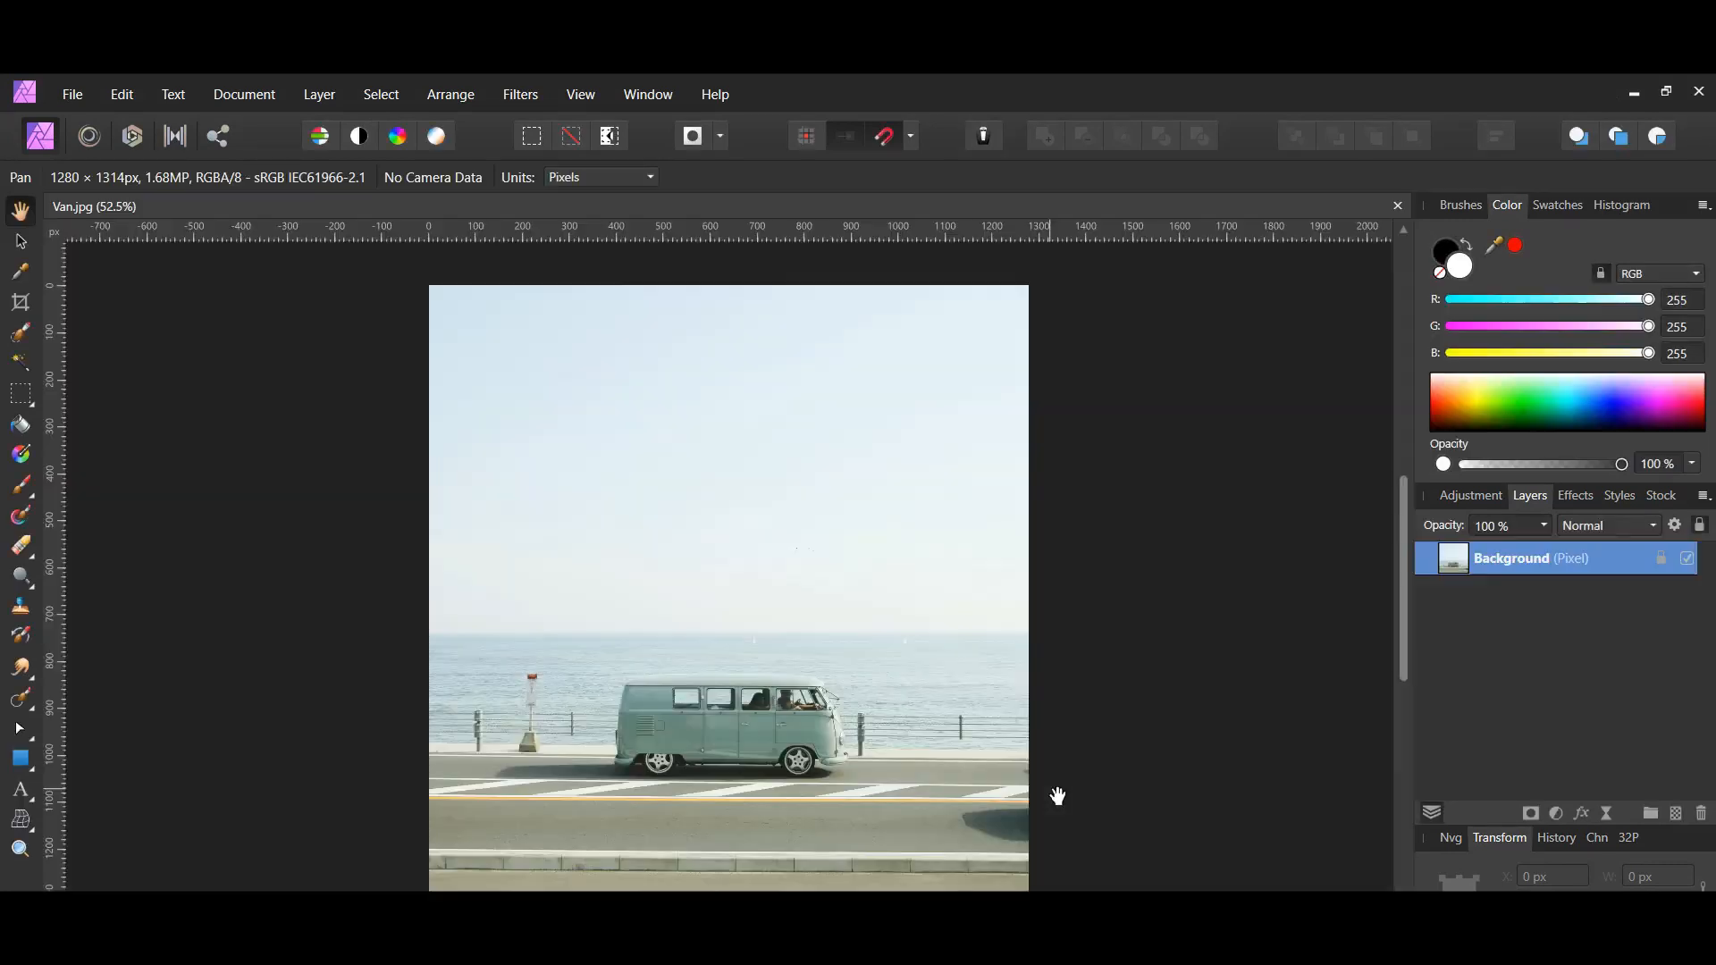
Add a Black & White adjustment at default settings to the van photo
{"action": "left_click", "coordinate": [1469, 495]}
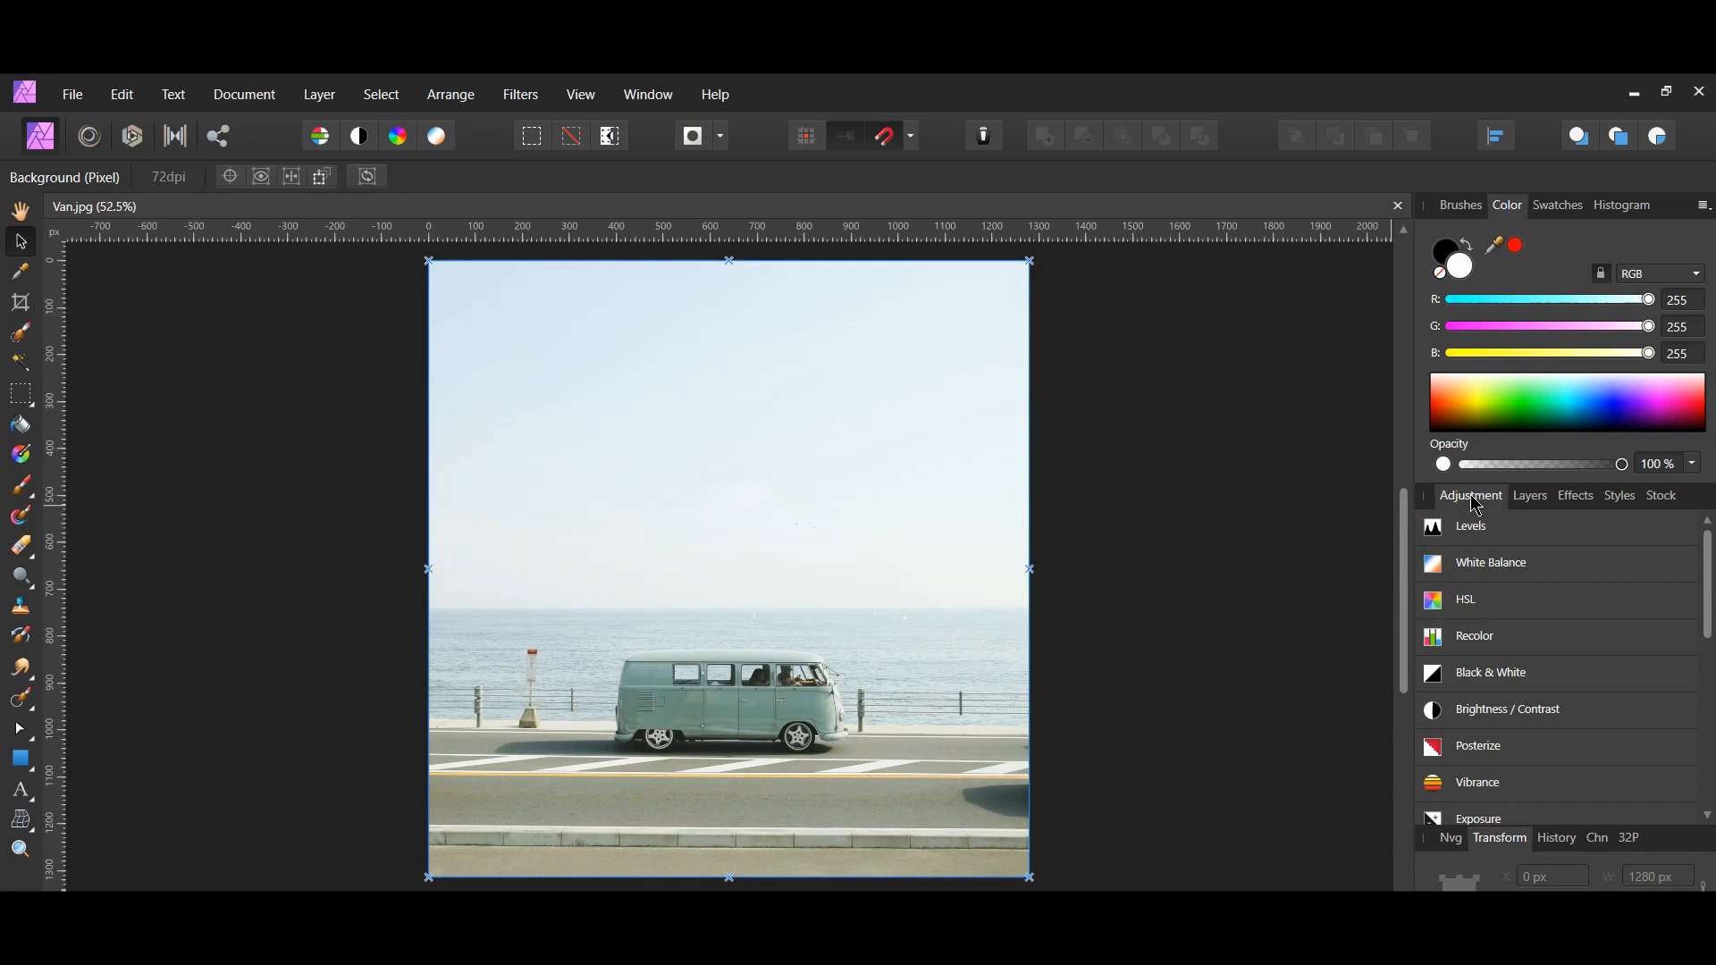
{"action": "mouse_move", "coordinate": [1528, 681]}
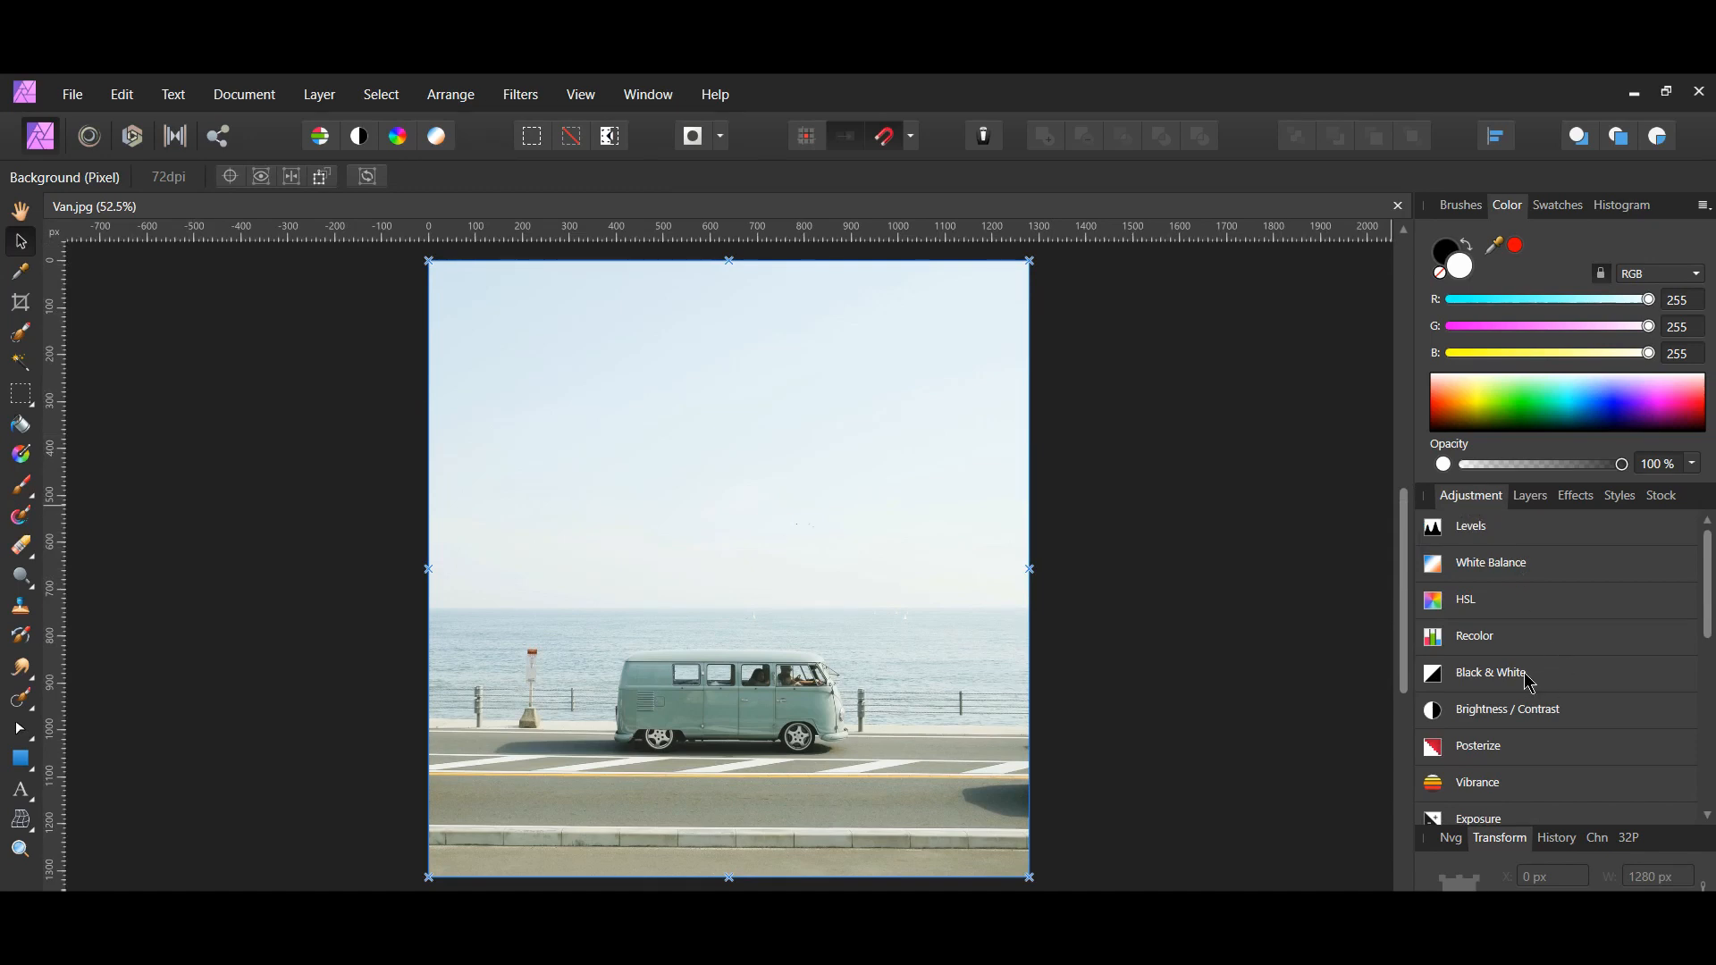
{"action": "left_click", "coordinate": [1490, 671]}
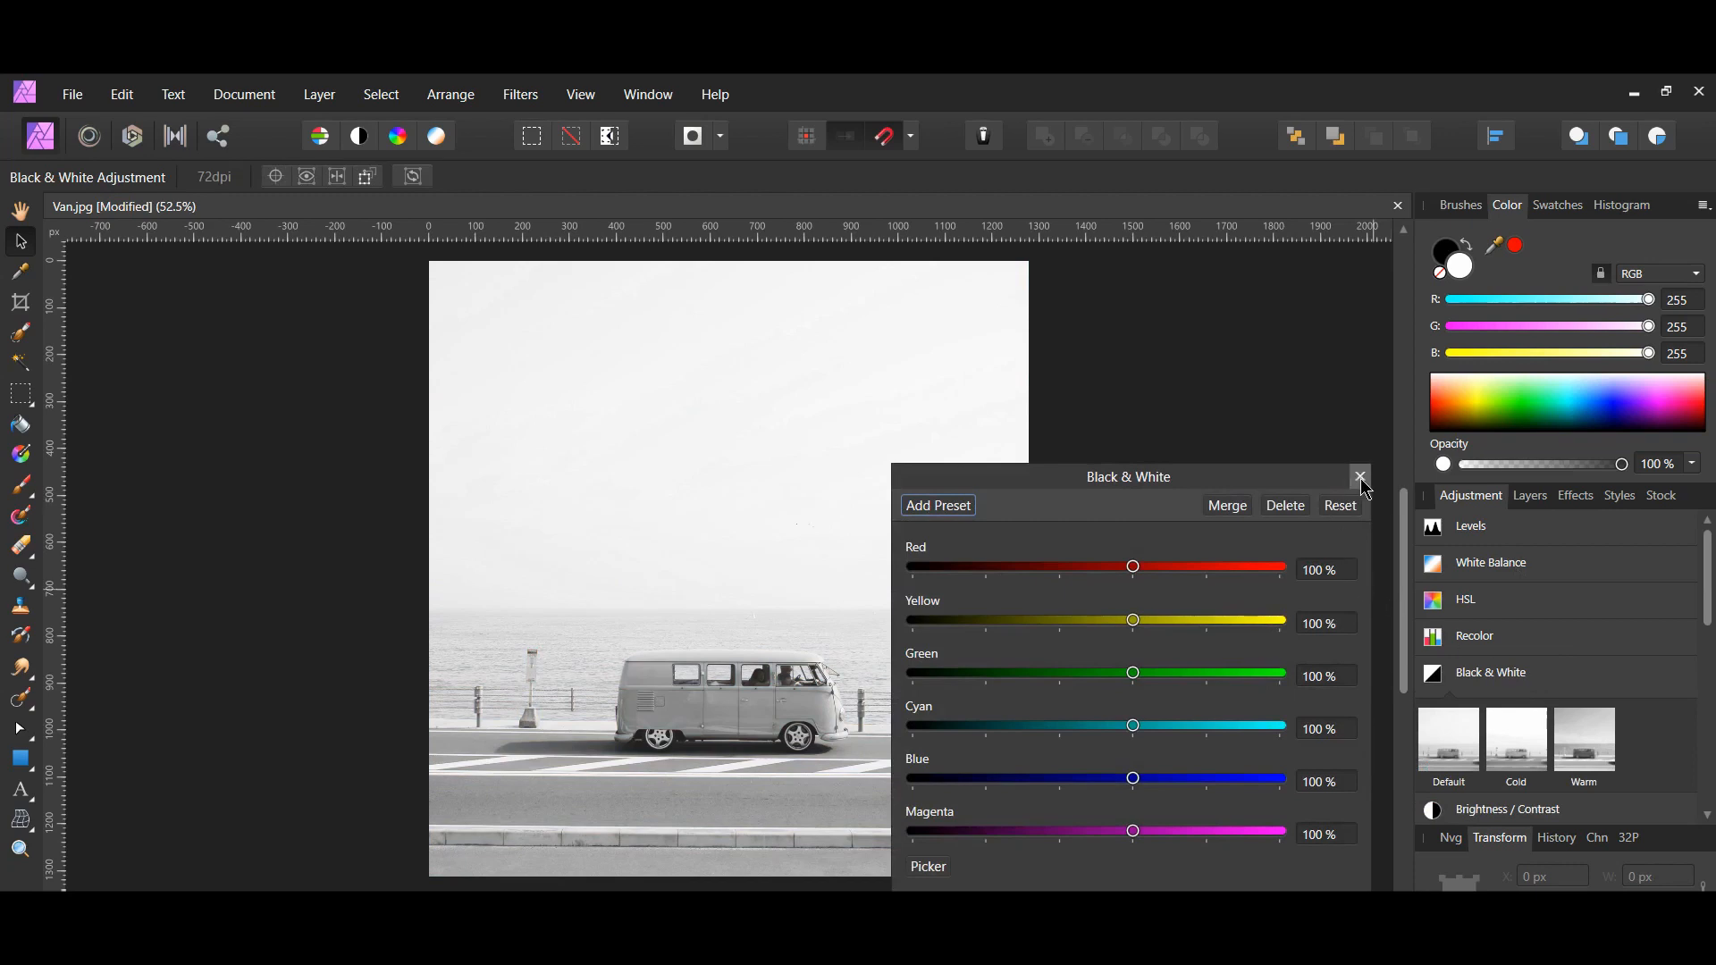
{"action": "left_click", "coordinate": [1358, 479]}
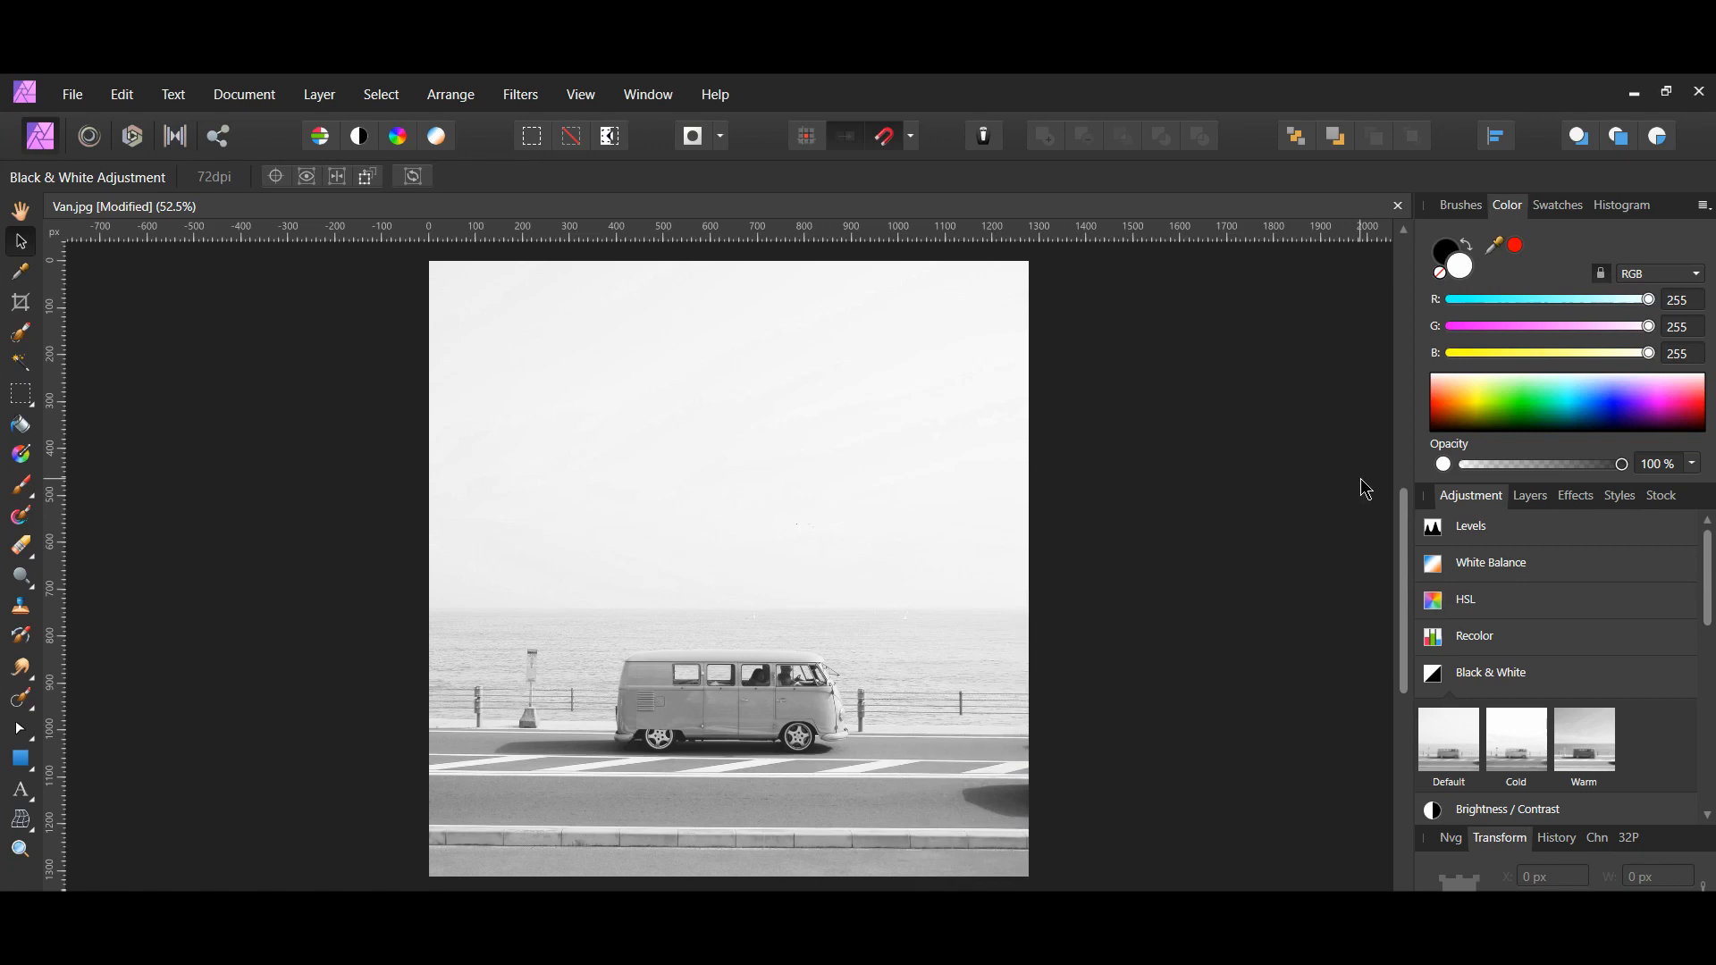
Add a Levels adjustment with black level 7% and white level 96% for a matte look
{"action": "left_click", "coordinate": [1471, 526]}
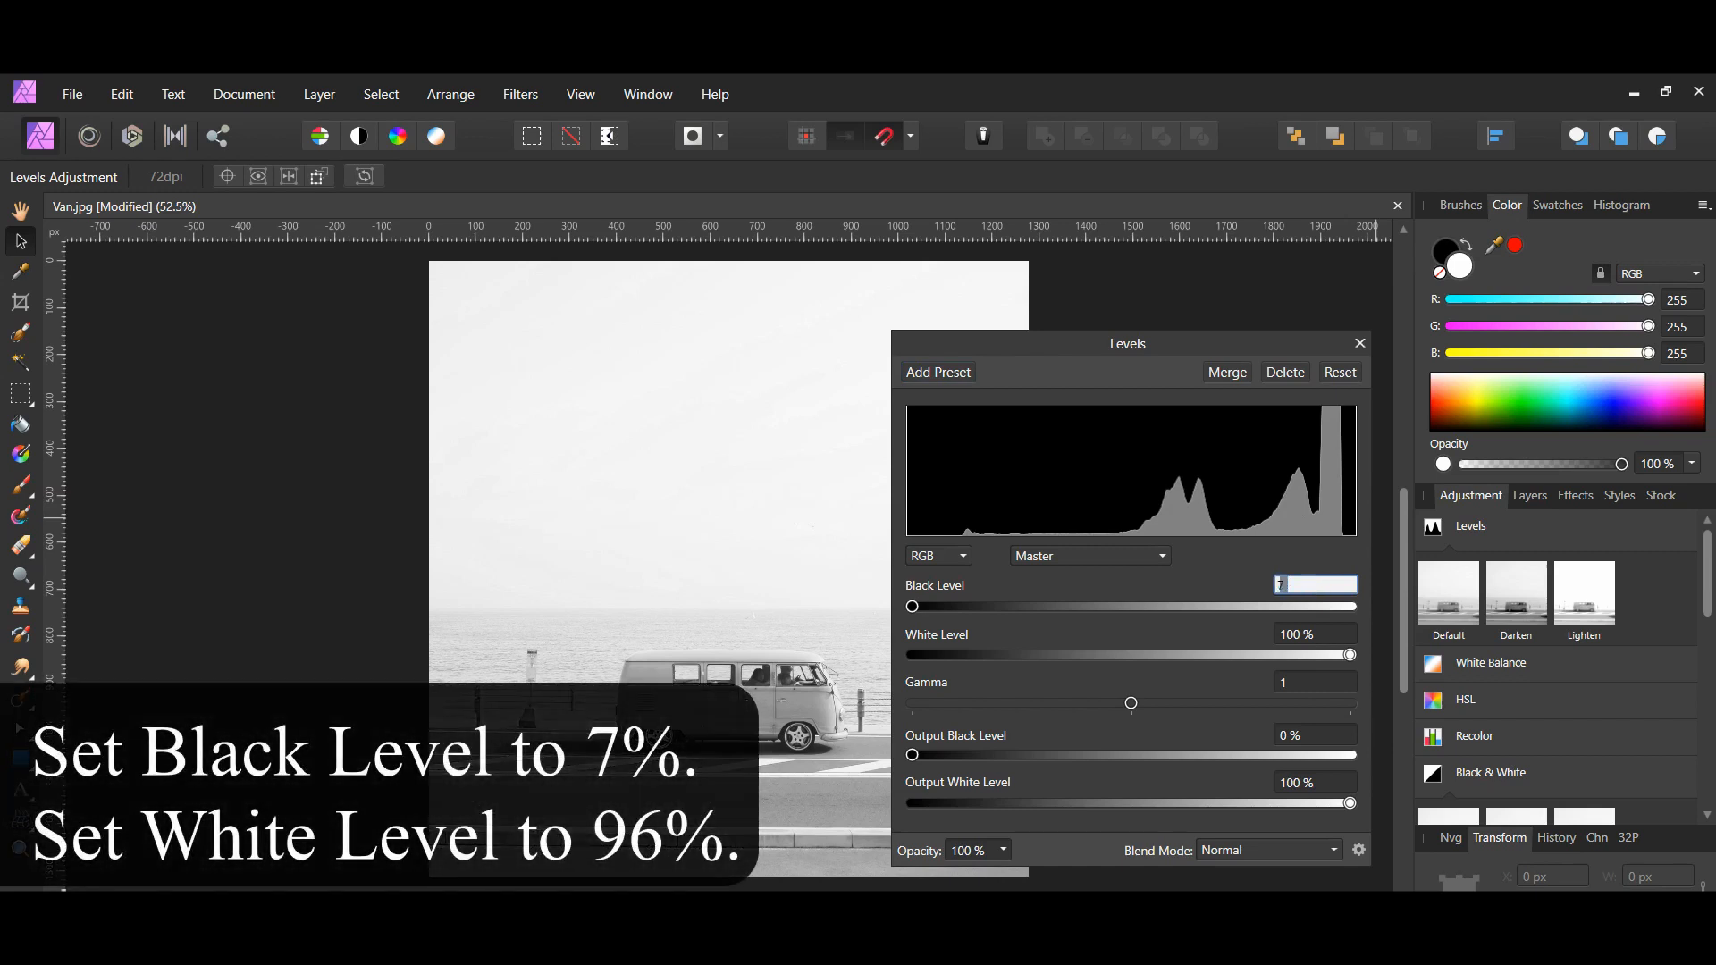
{"action": "type", "text": "7"}
{"action": "left_click", "coordinate": [1314, 634]}
{"action": "type", "text": "96"}
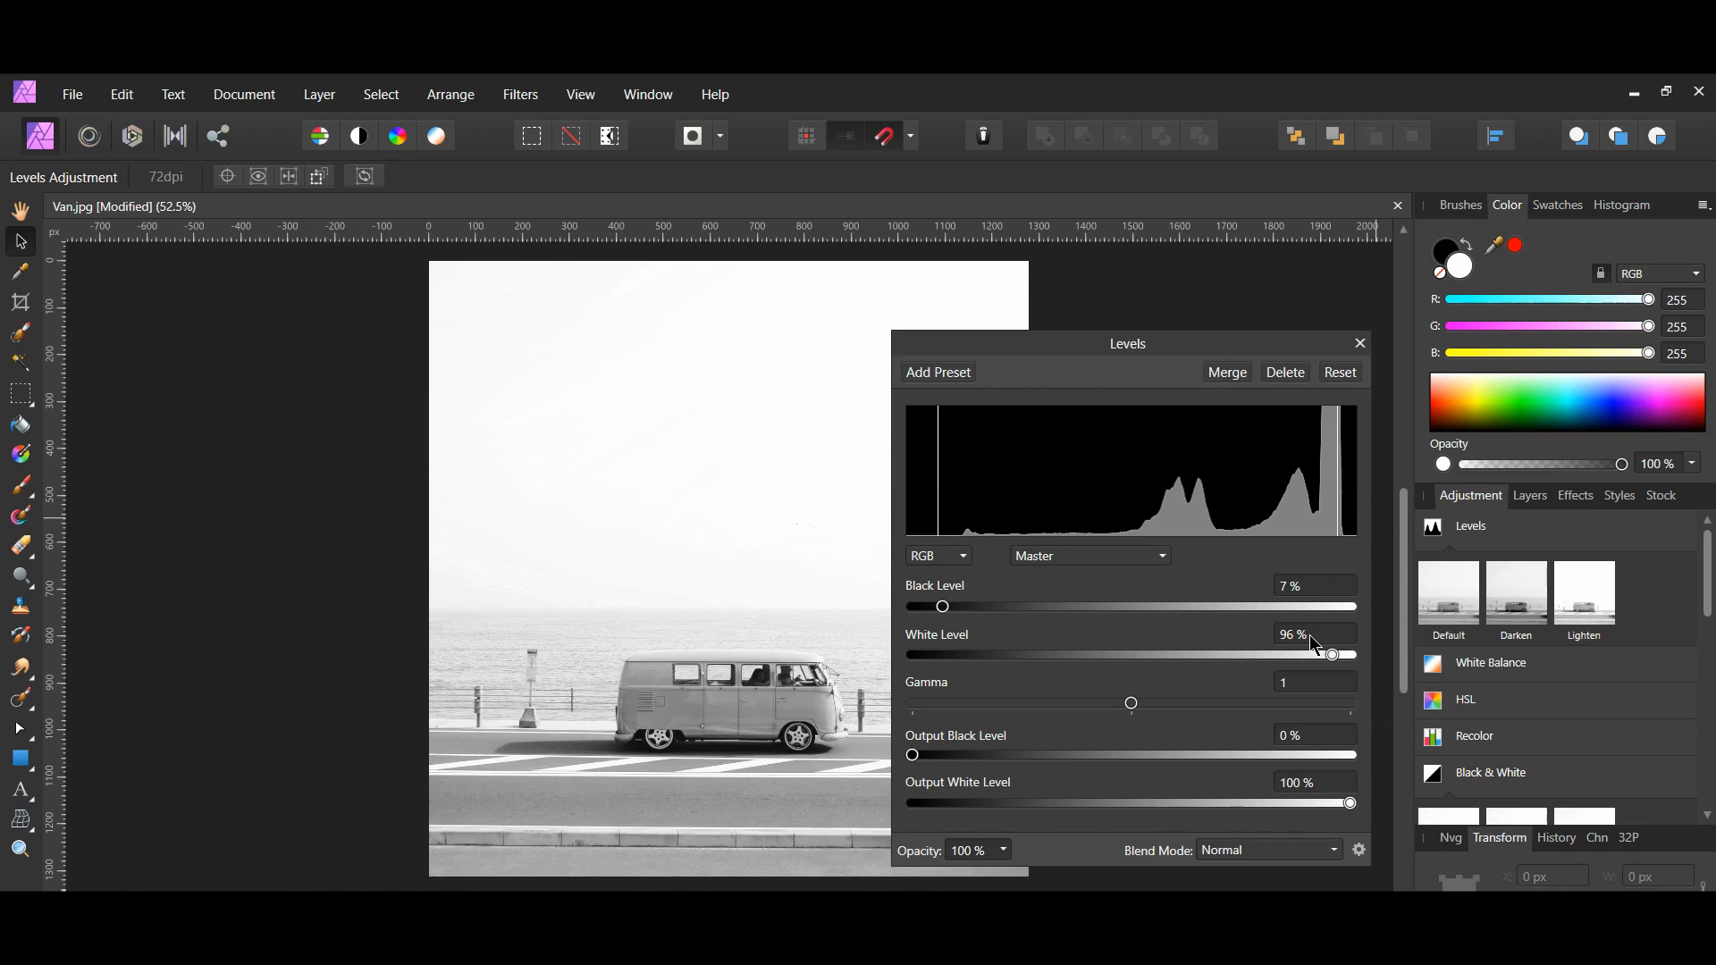
{"action": "left_click", "coordinate": [1358, 343]}
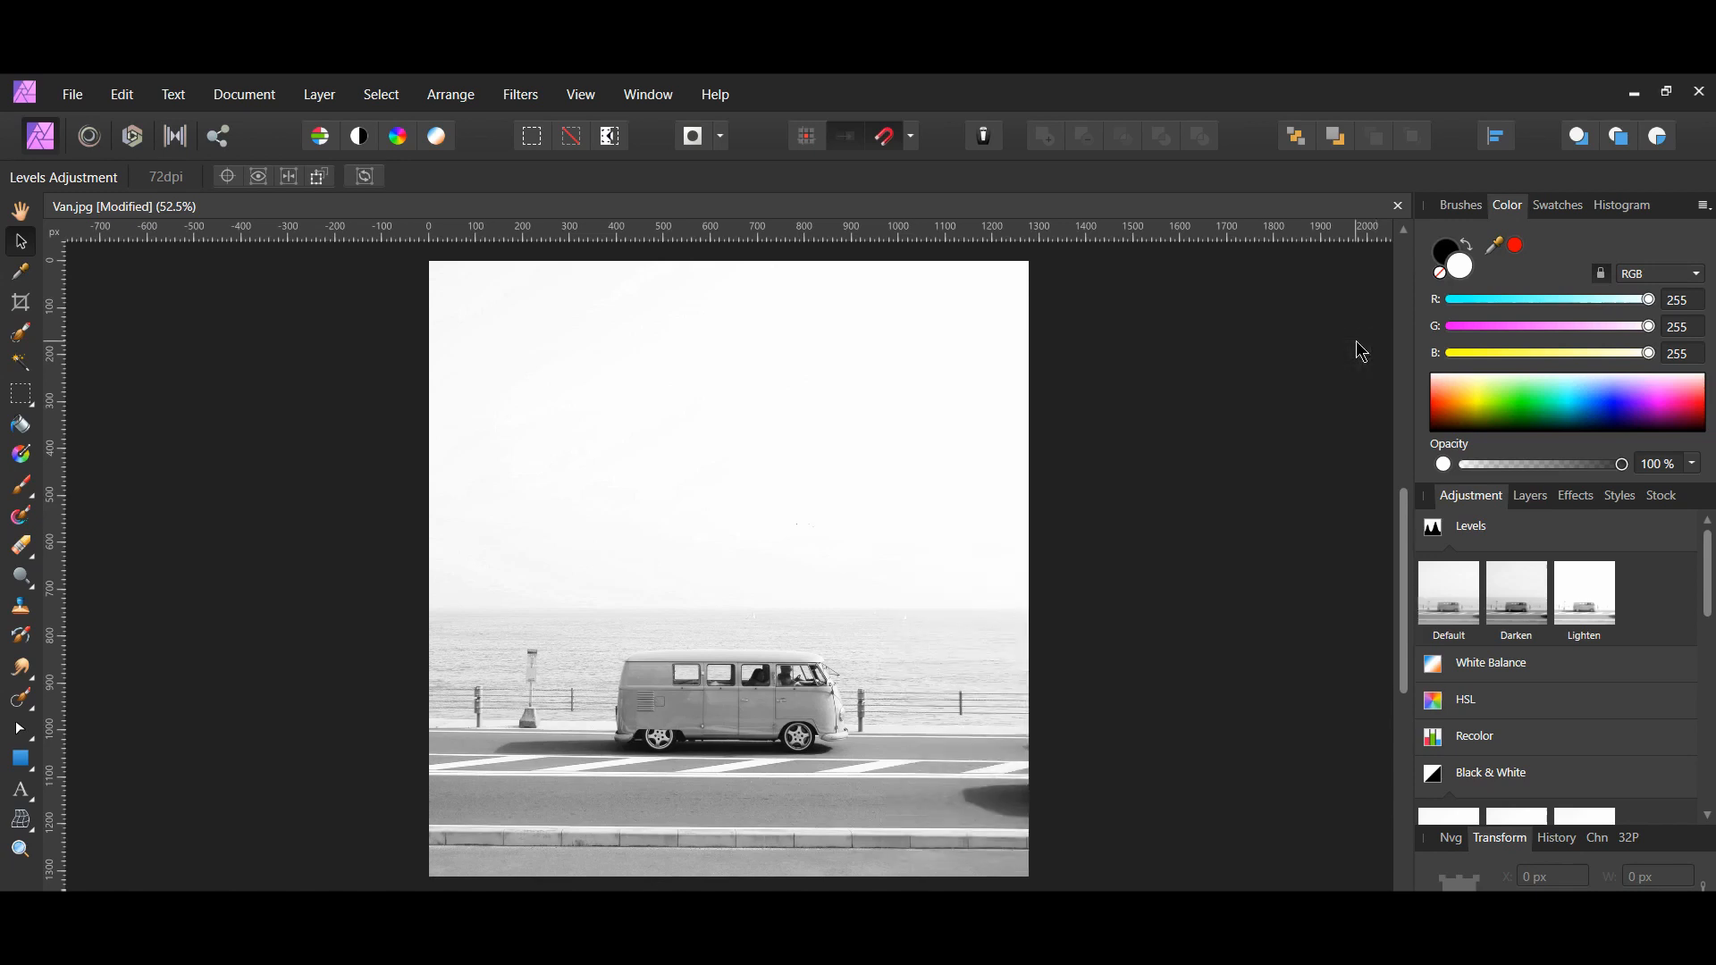
Add a Live Vignette filter layer via Layer > New Live Filter Layer > Colors
{"action": "left_click", "coordinate": [318, 95]}
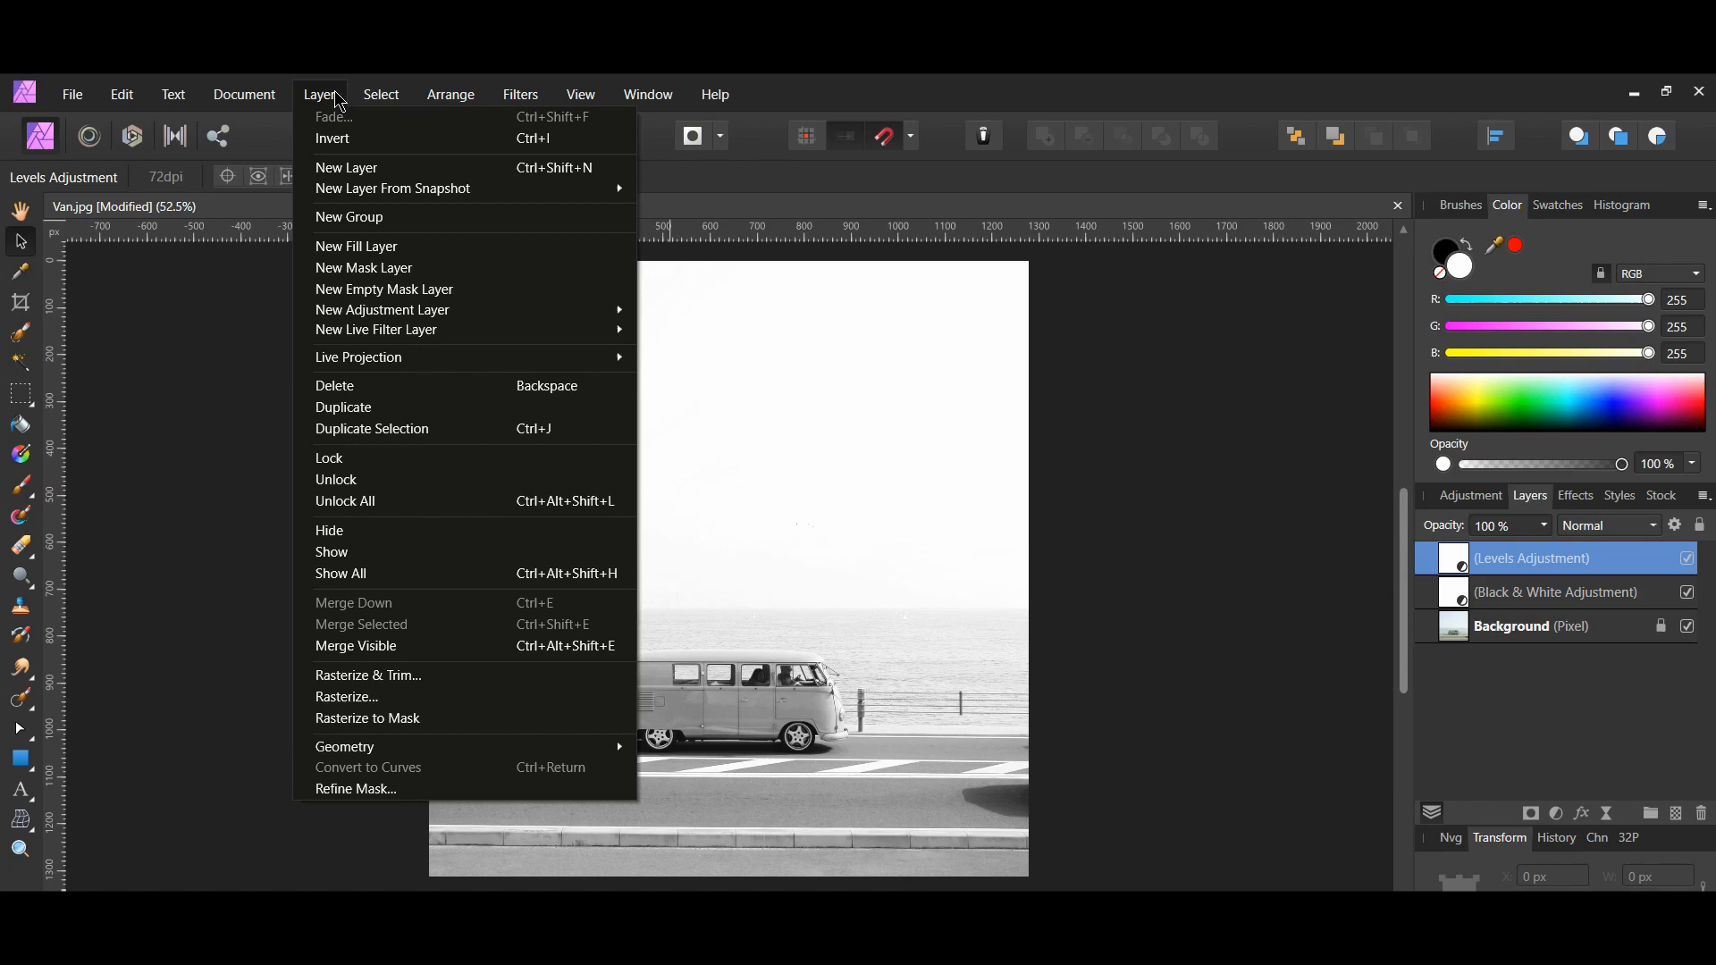
{"action": "mouse_move", "coordinate": [345, 164]}
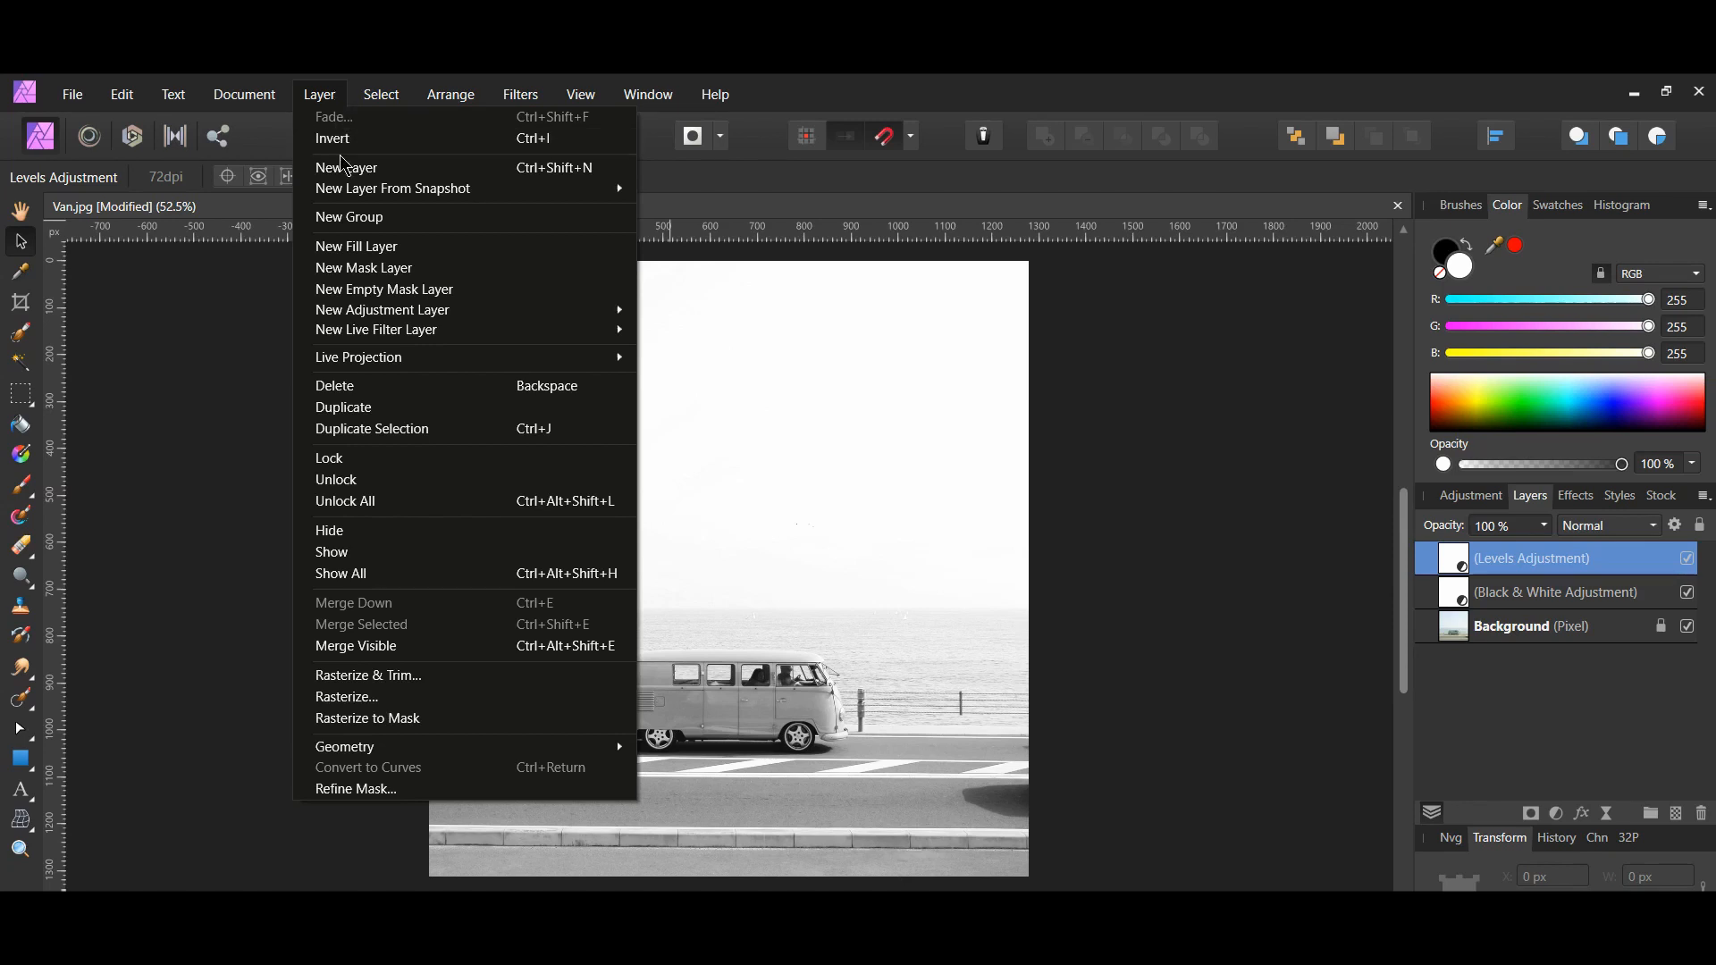
{"action": "mouse_move", "coordinate": [375, 329]}
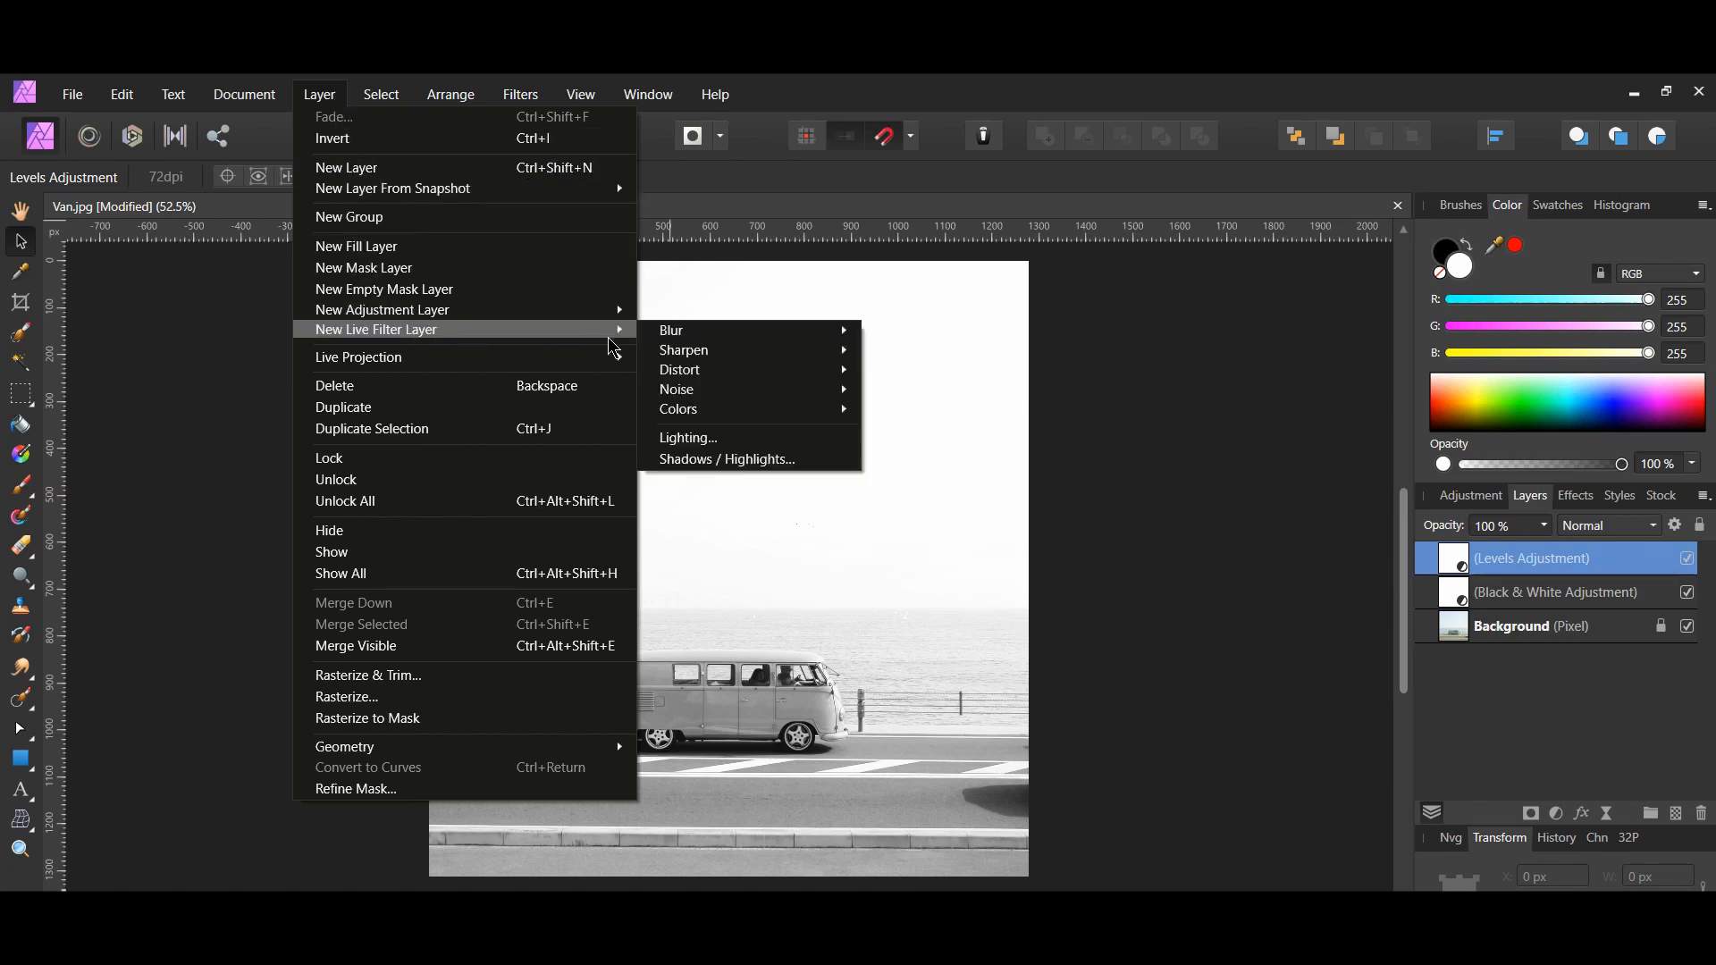
{"action": "mouse_move", "coordinate": [677, 407]}
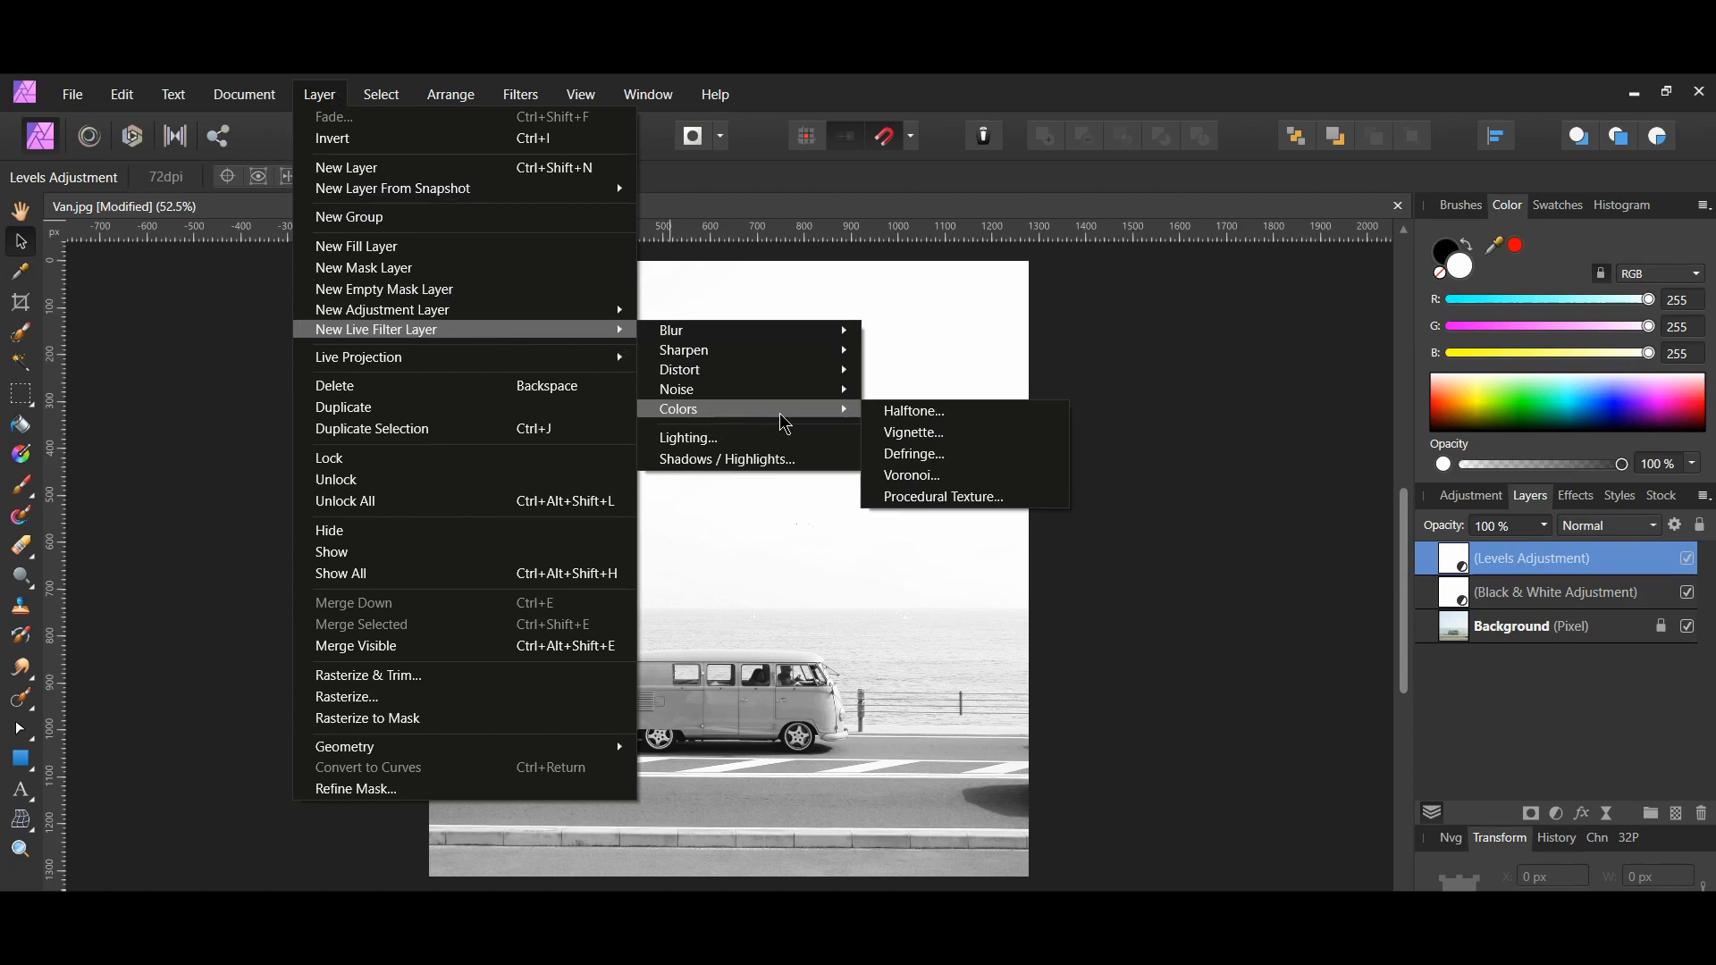
{"action": "mouse_move", "coordinate": [911, 431]}
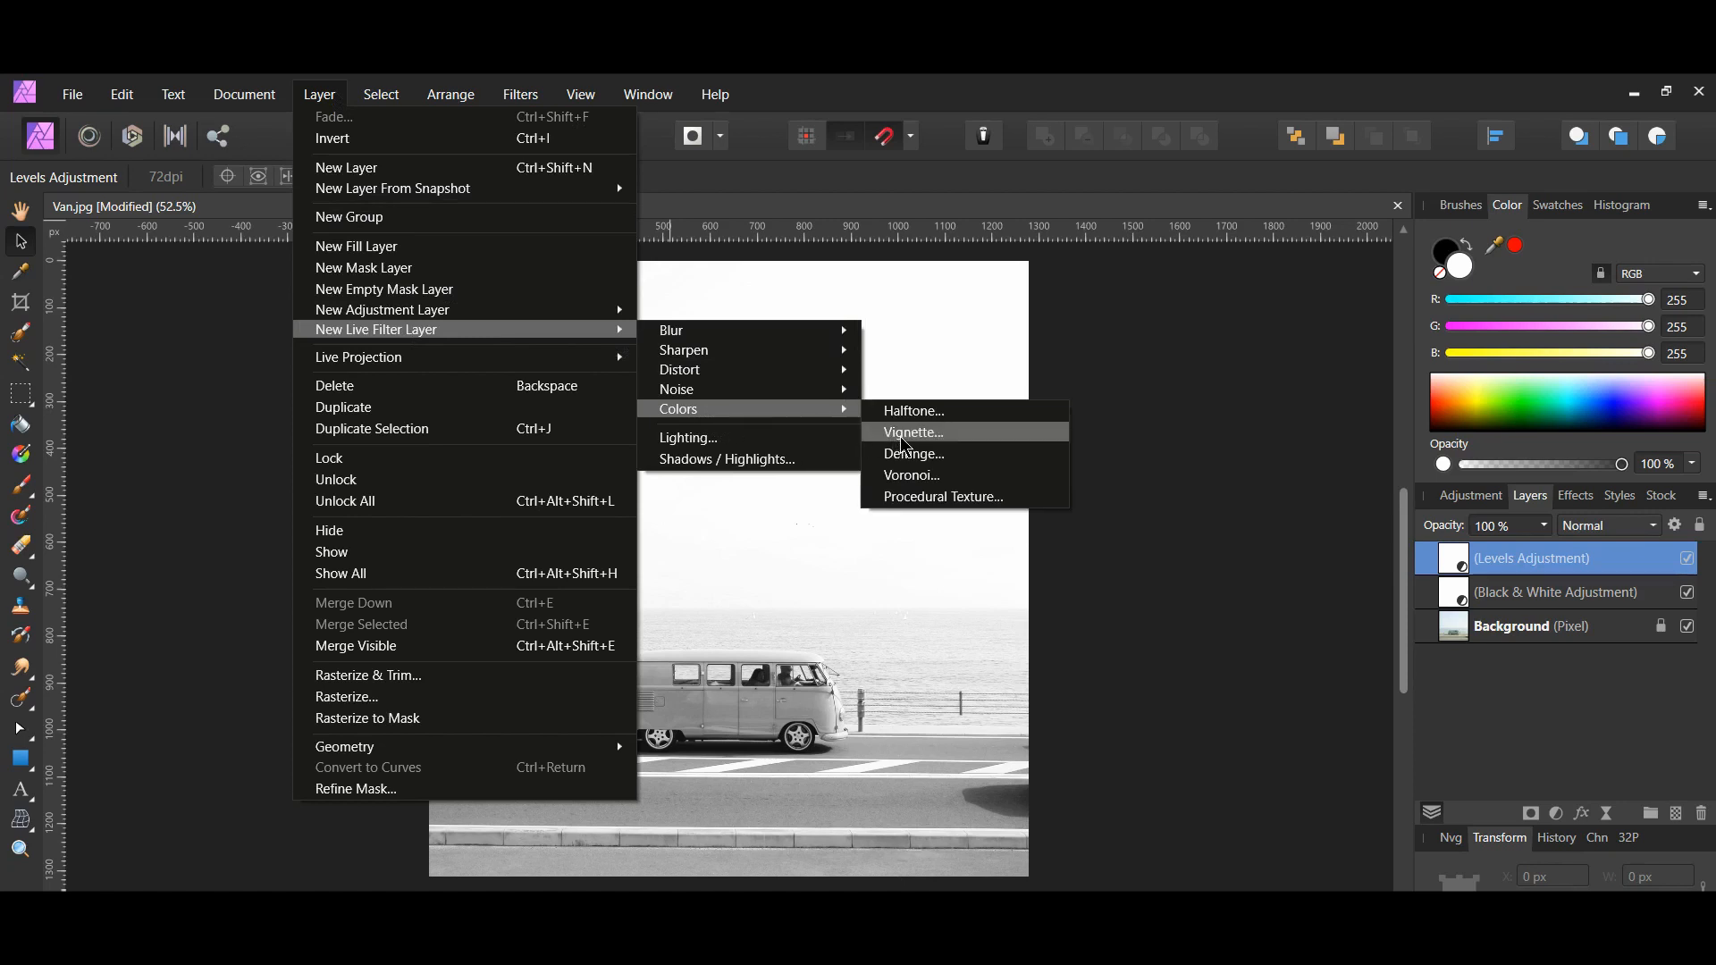
{"action": "left_click", "coordinate": [911, 431]}
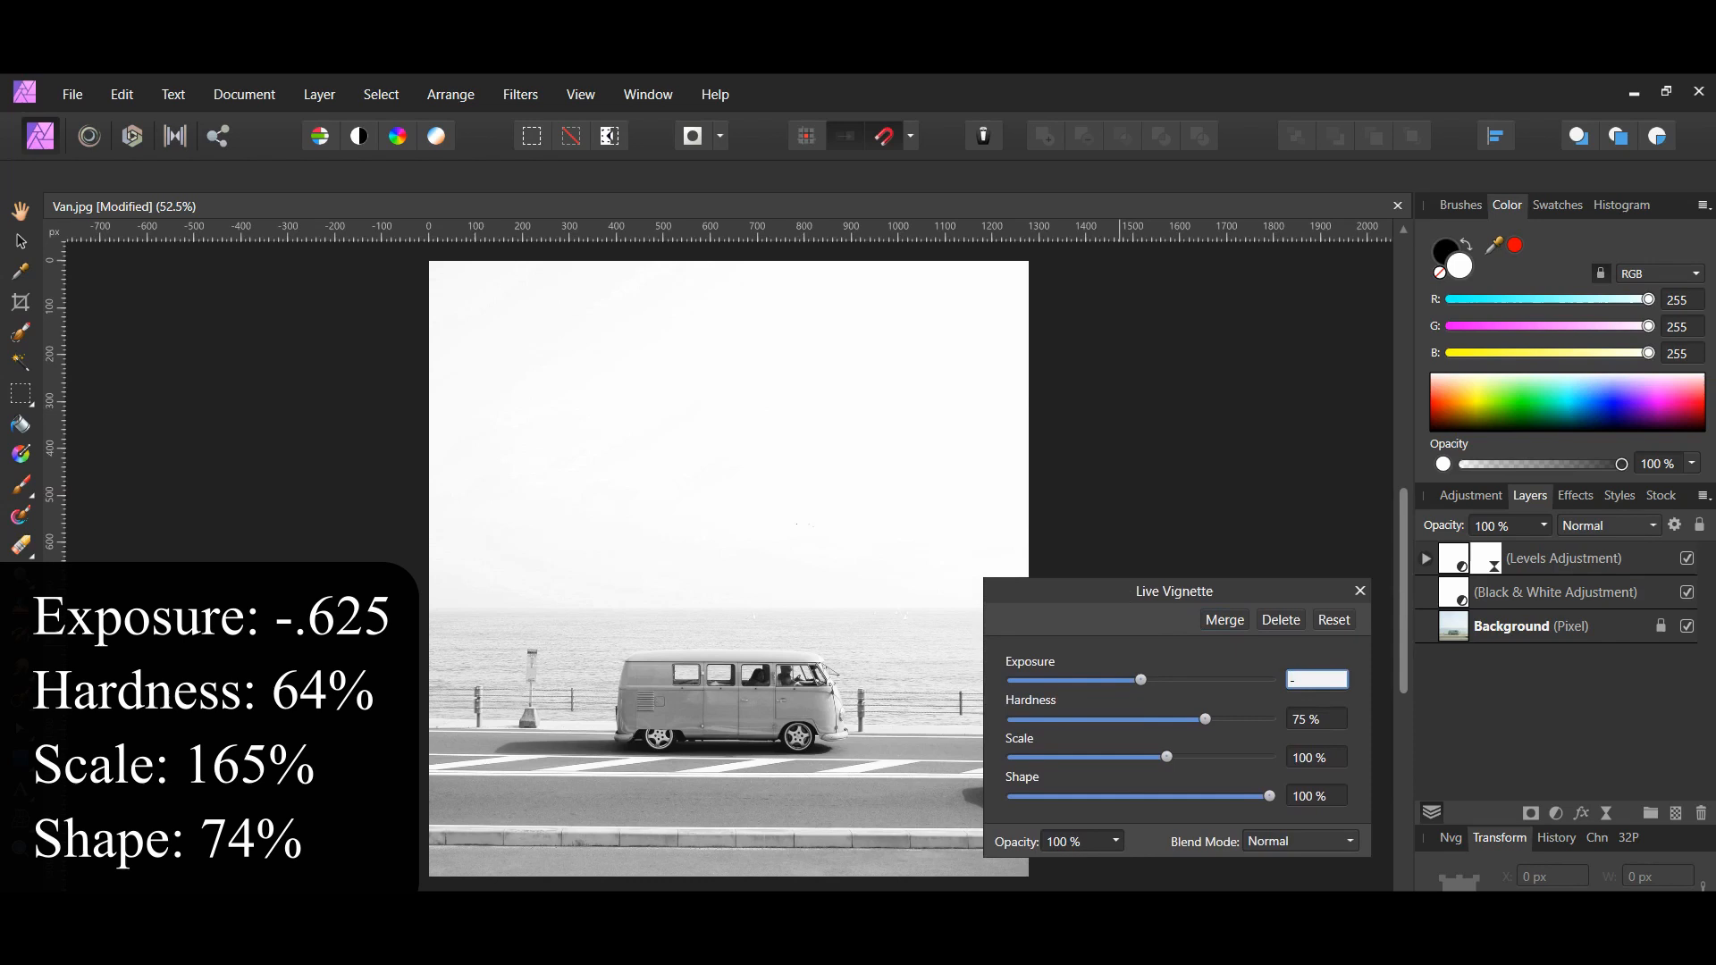
Set the vignette to exposure -0.625, hardness 64%, scale 165%, shape 74%
{"action": "type", "text": "-.625"}
{"action": "left_click", "coordinate": [1315, 718]}
{"action": "type", "text": "64"}
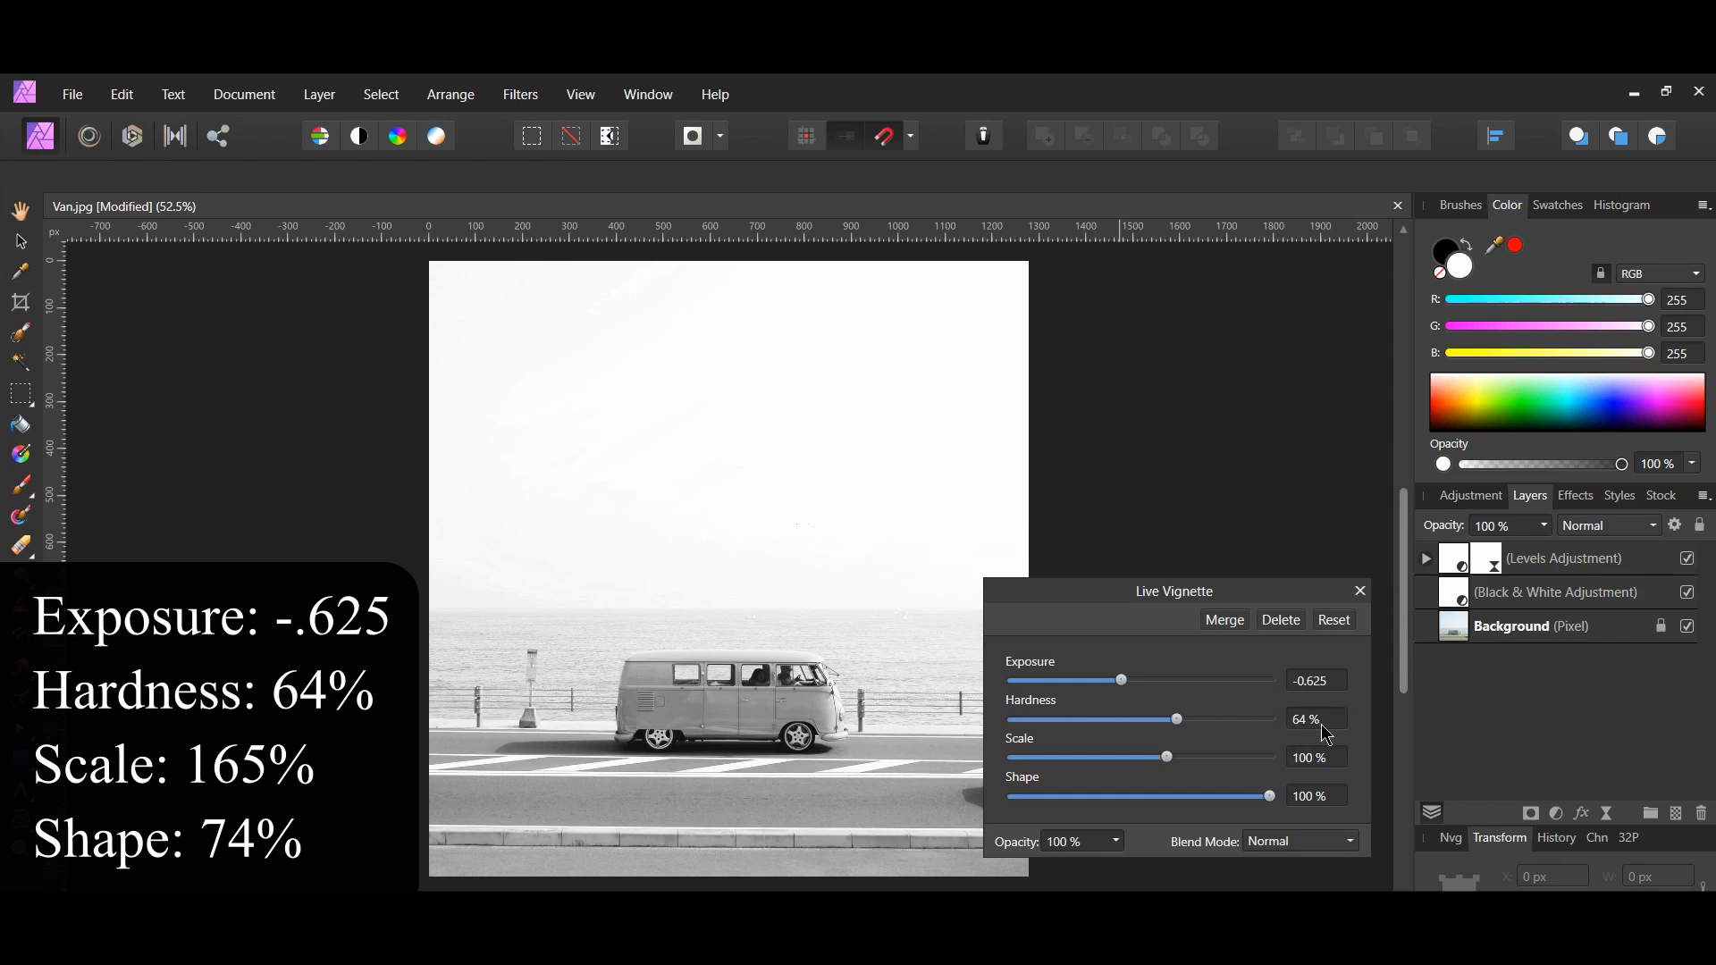
{"action": "mouse_move", "coordinate": [1333, 767]}
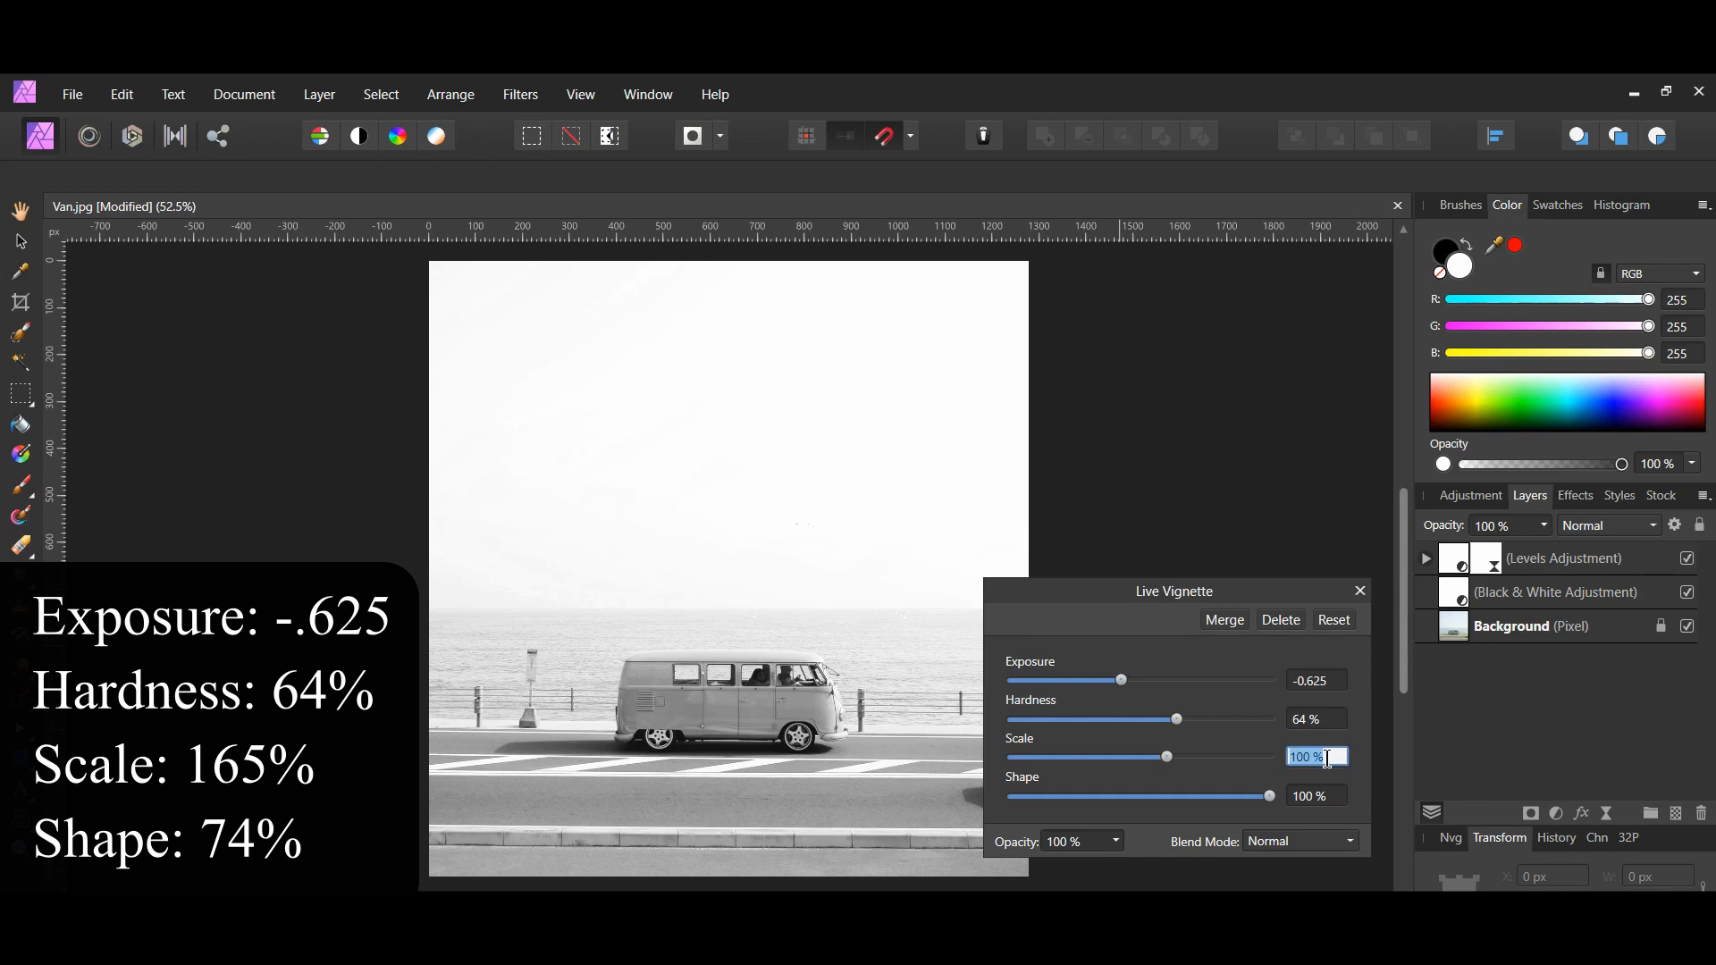
{"action": "left_click_drag", "start_coordinate": [1165, 756], "coordinate": [1198, 756]}
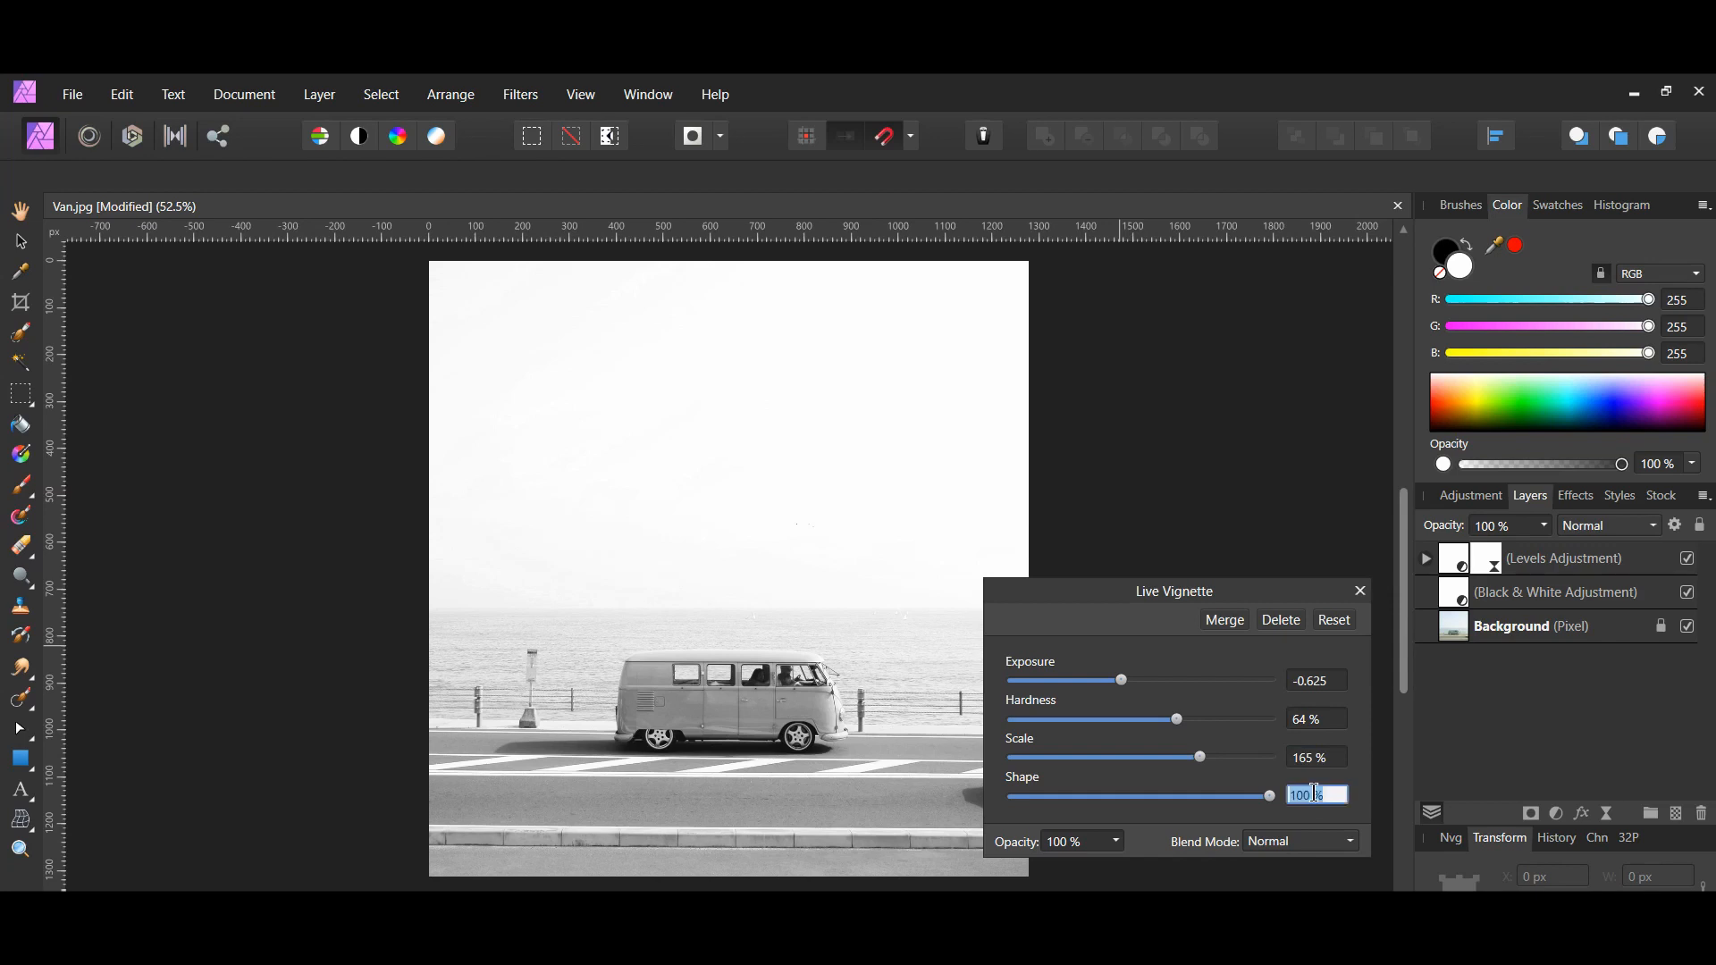
{"action": "type", "text": "74 %"}
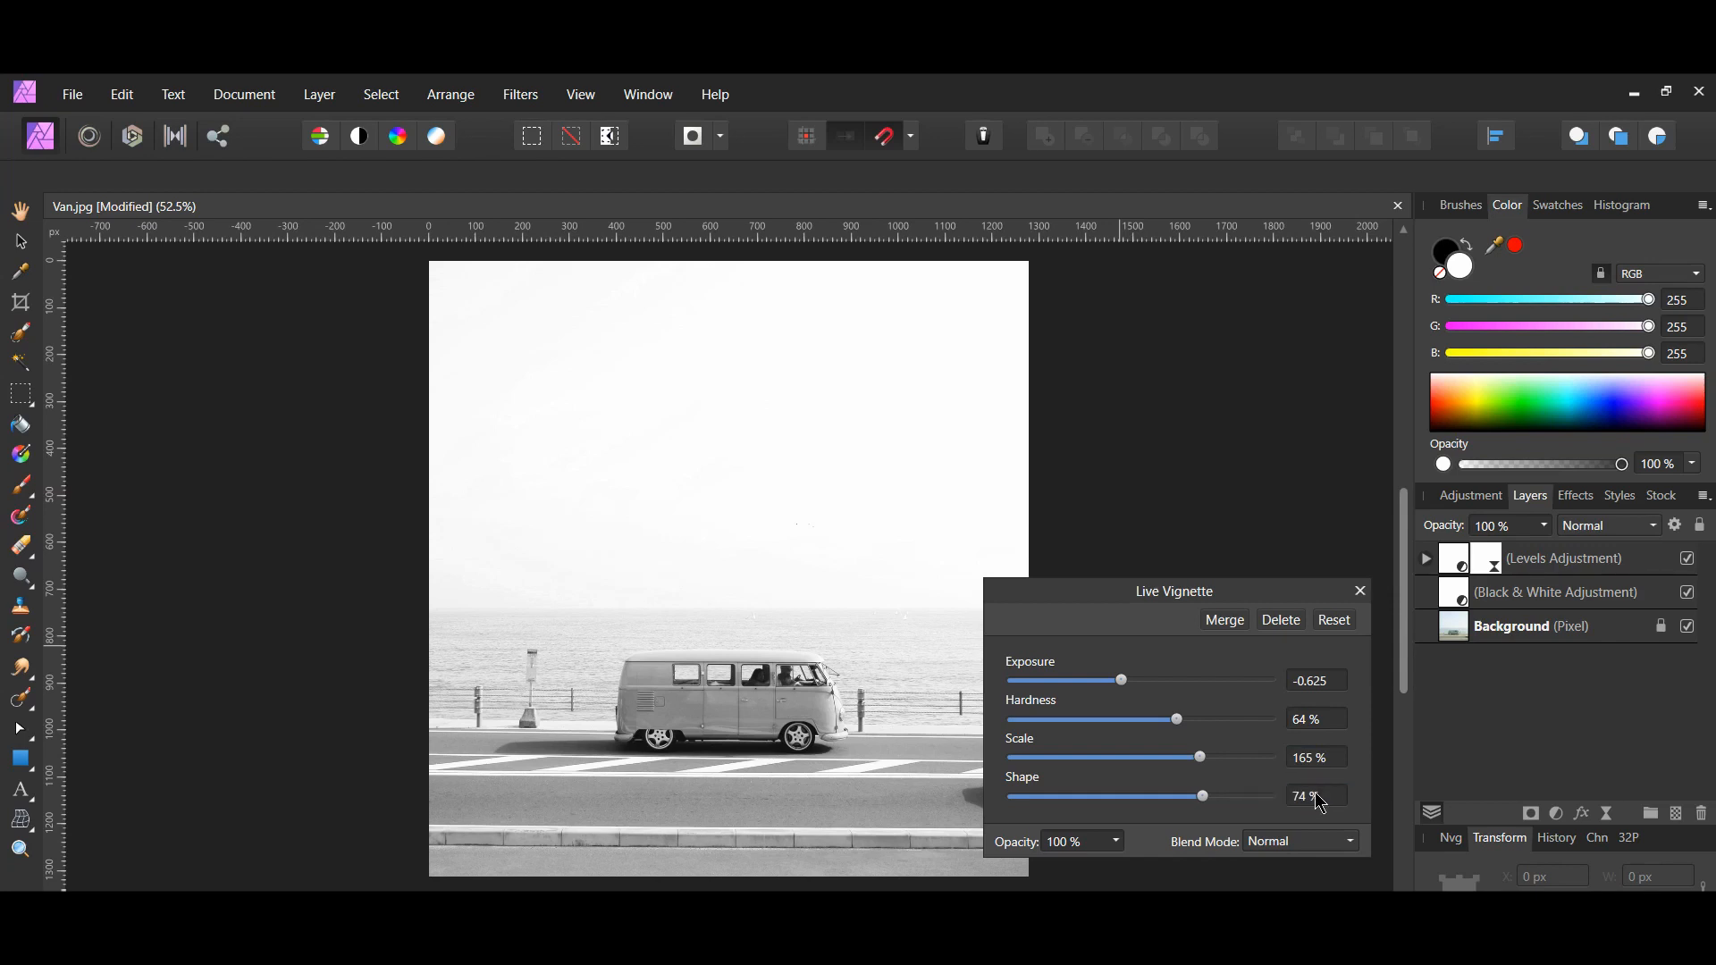
{"action": "left_click", "coordinate": [1359, 592]}
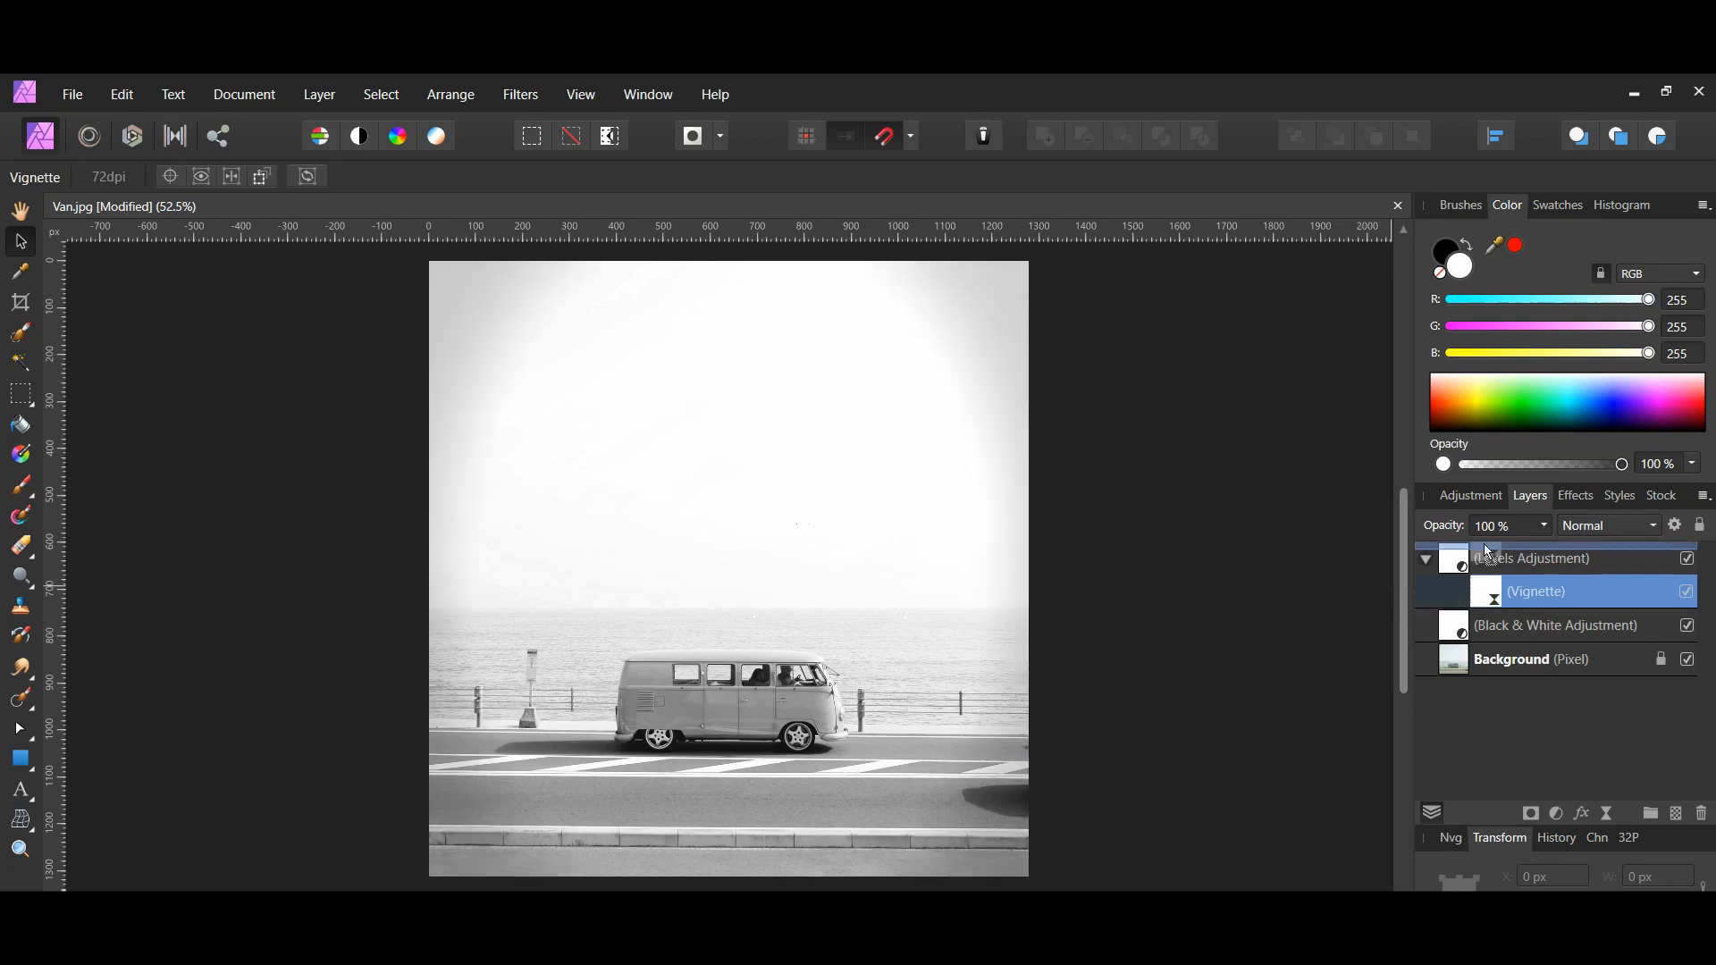
Move the Vignette layer above Levels to the top of the stack, then start placing a file
{"action": "left_click_drag", "start_coordinate": [1535, 592], "coordinate": [1535, 552]}
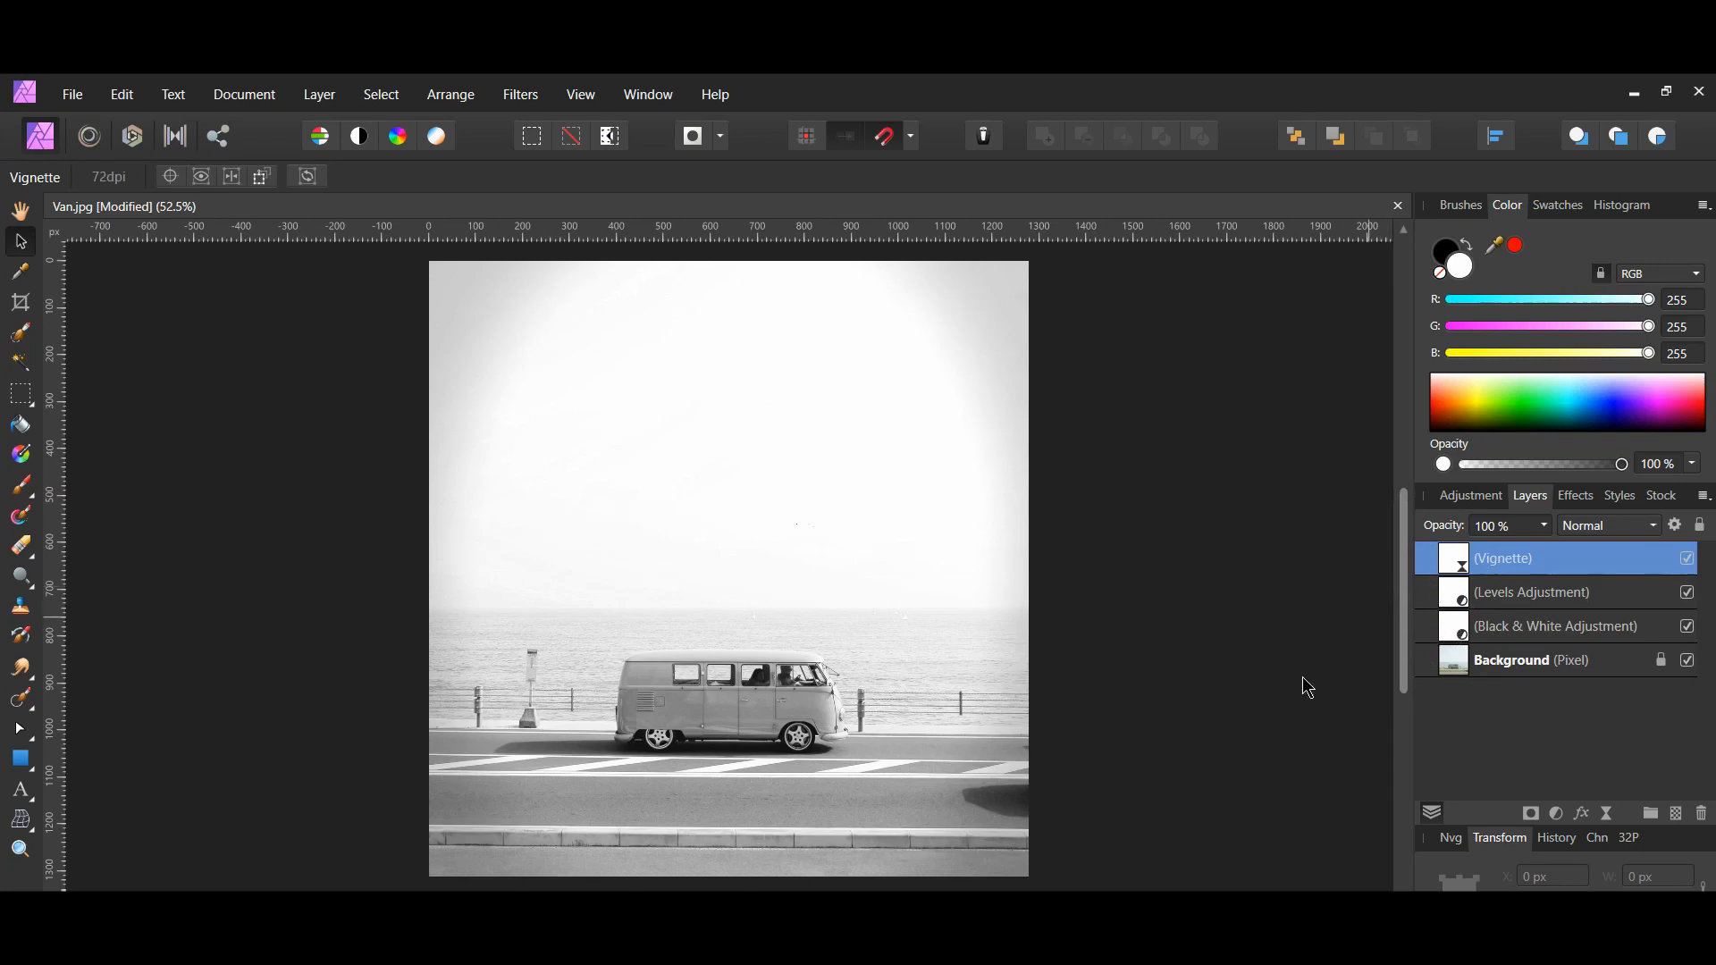
{"action": "left_click", "coordinate": [71, 94]}
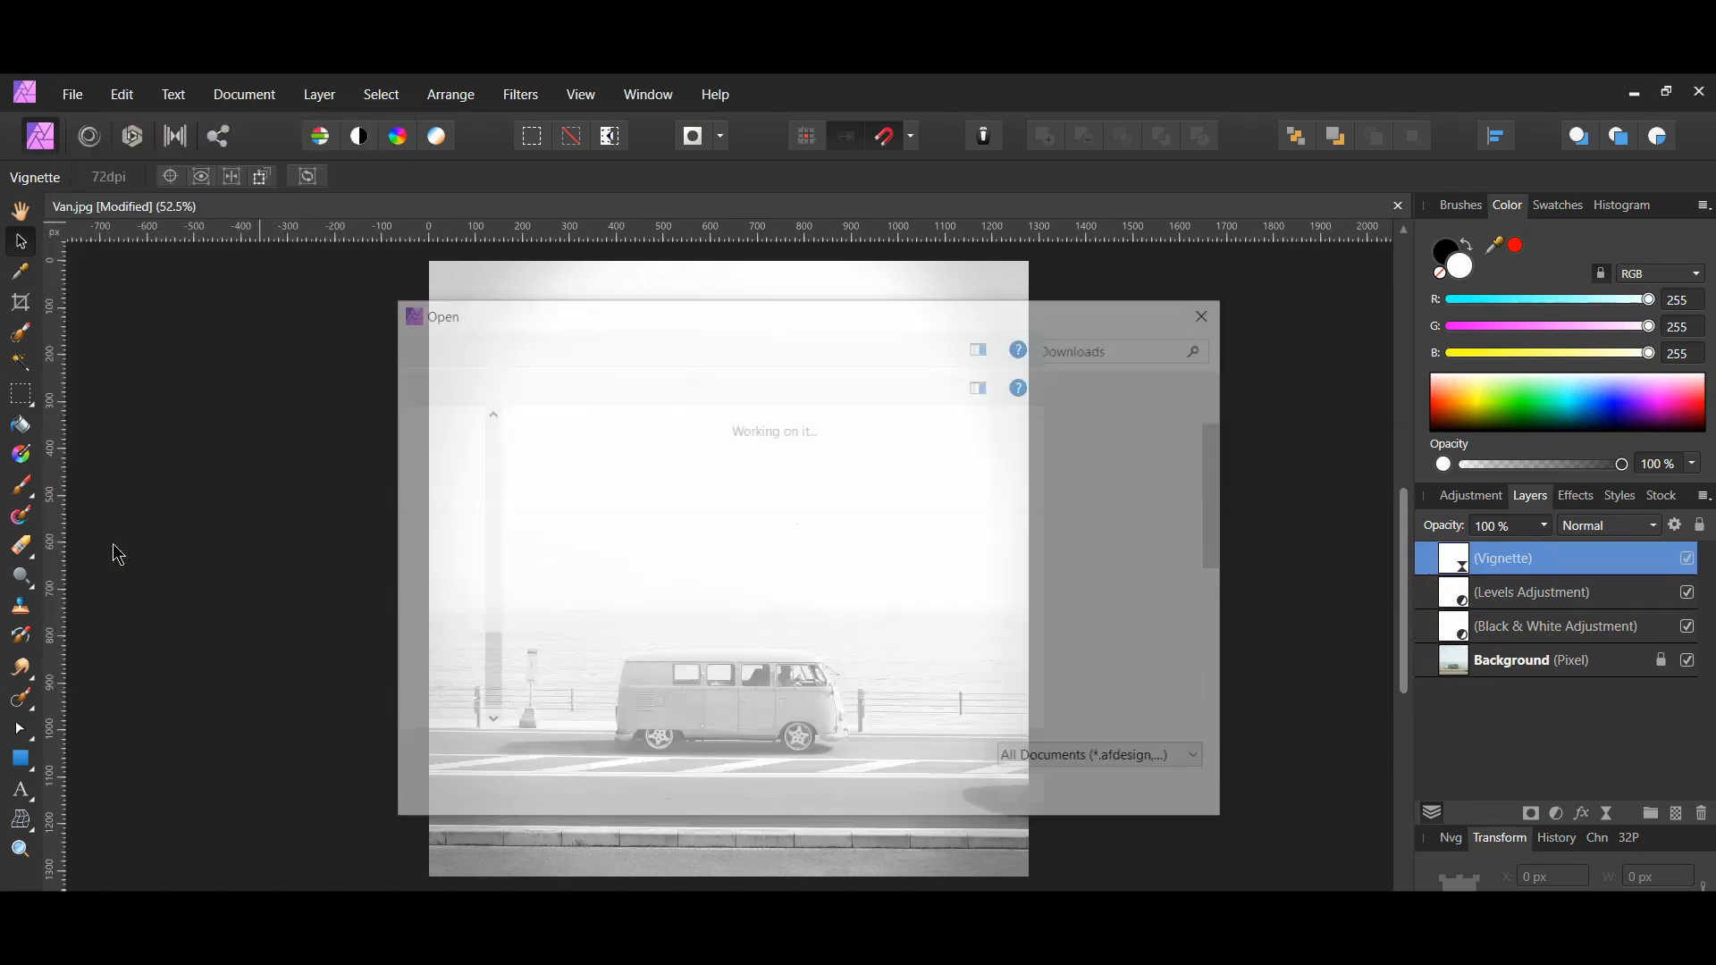
Place the 'brown canvas' texture over the photo and set its blend mode to Screen
{"action": "left_click", "coordinate": [991, 546]}
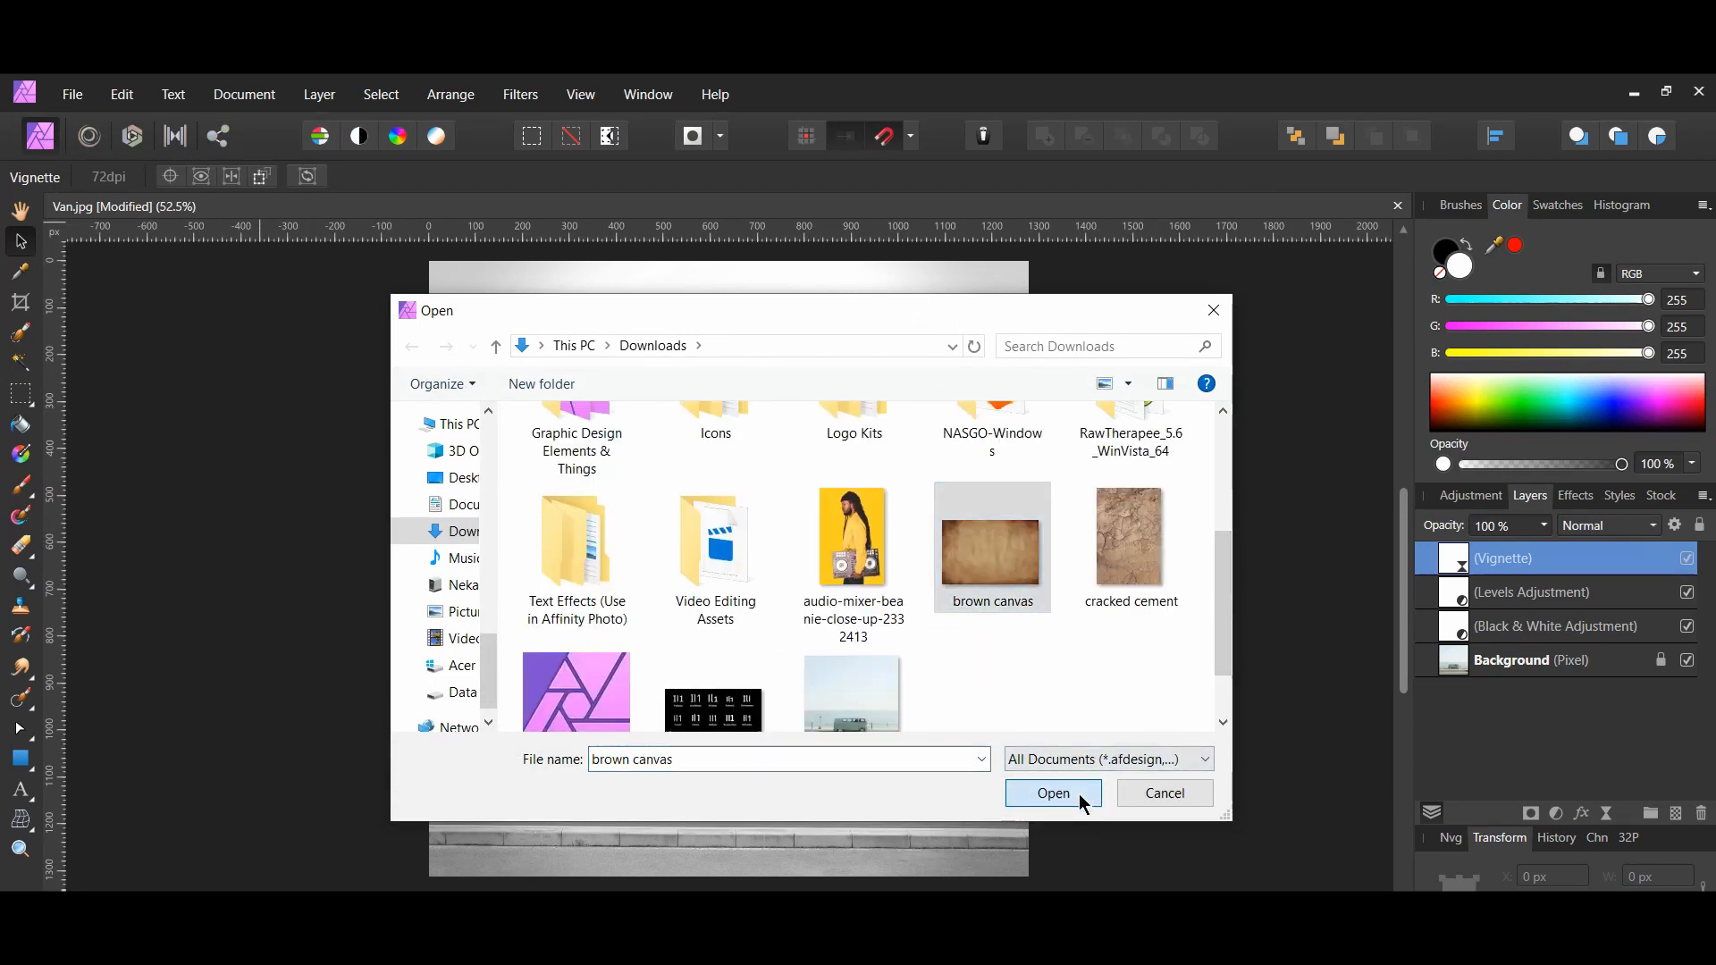
{"action": "left_click", "coordinate": [1051, 791]}
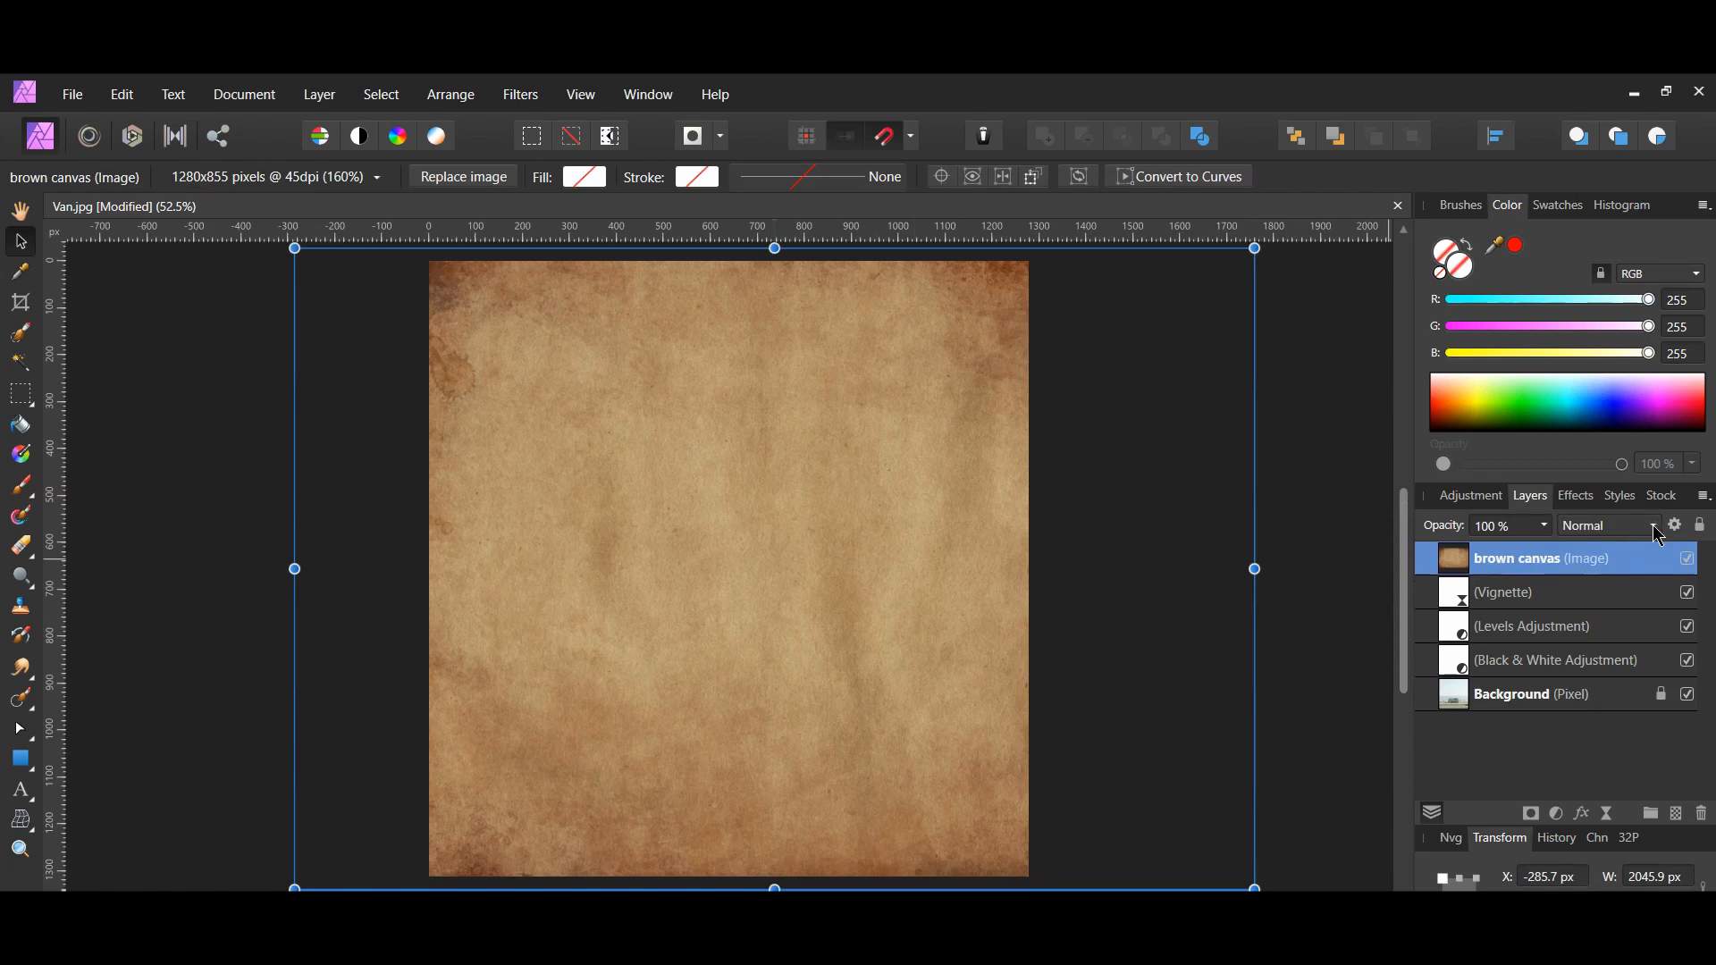
{"action": "left_click", "coordinate": [1652, 526]}
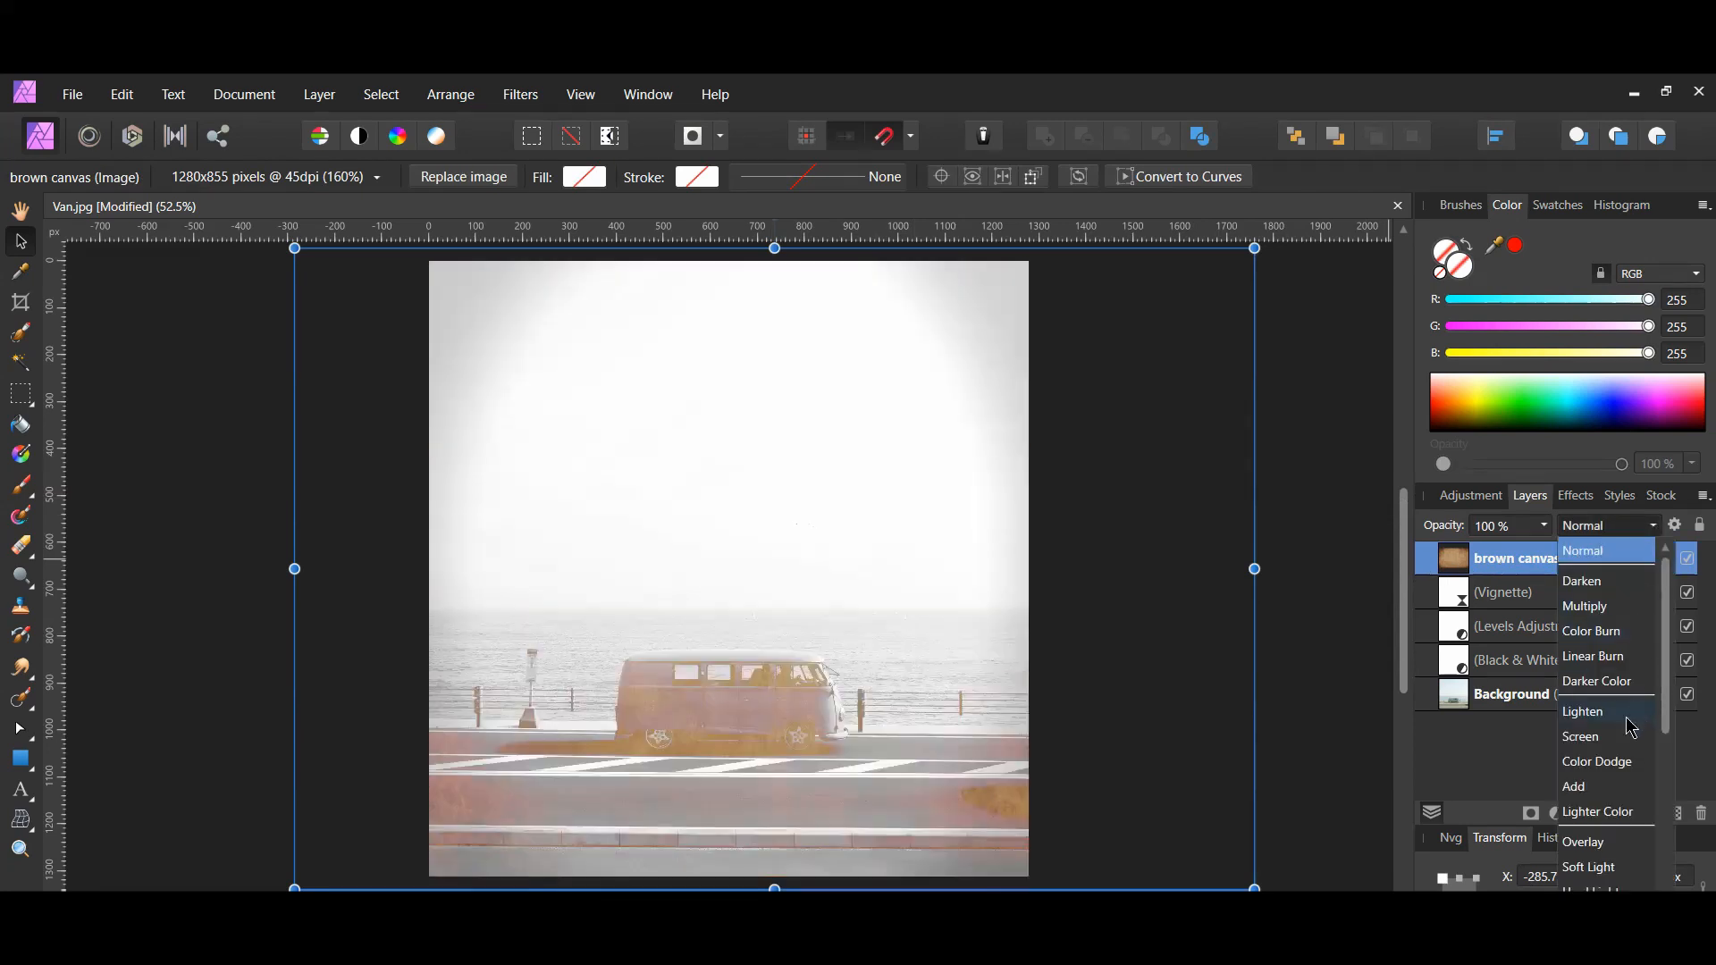
{"action": "left_click", "coordinate": [1580, 737]}
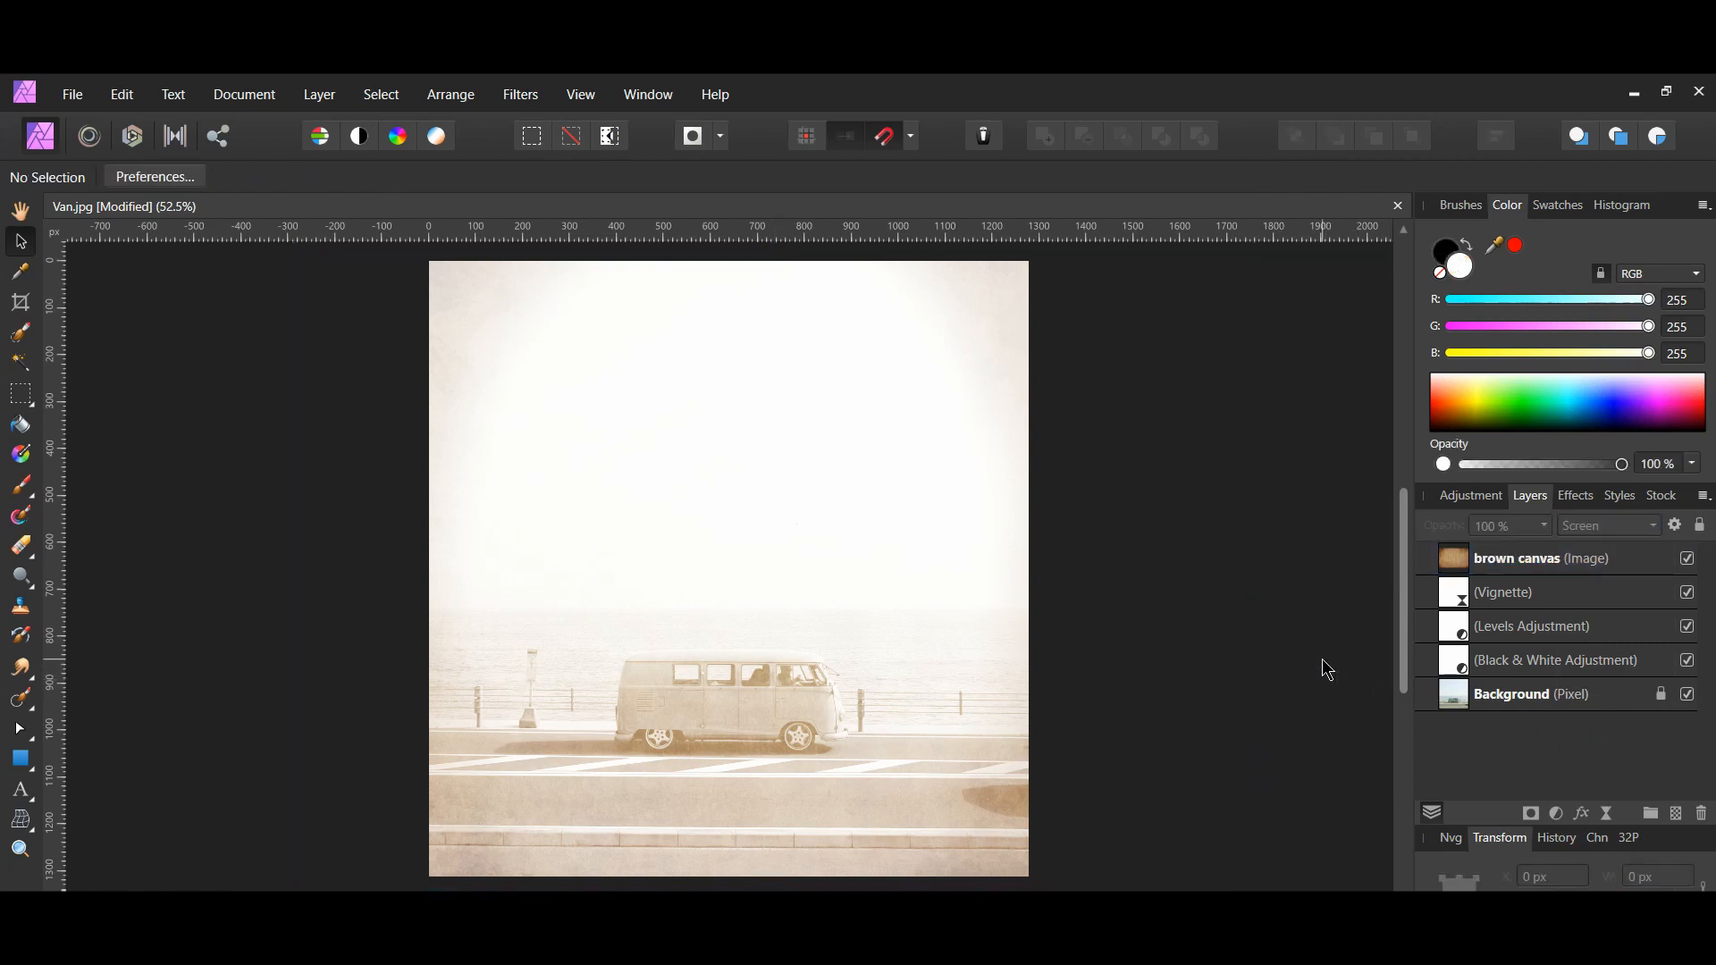
Place the 'cracked cement' texture as a new top layer over the canvas
{"action": "left_click", "coordinate": [72, 95]}
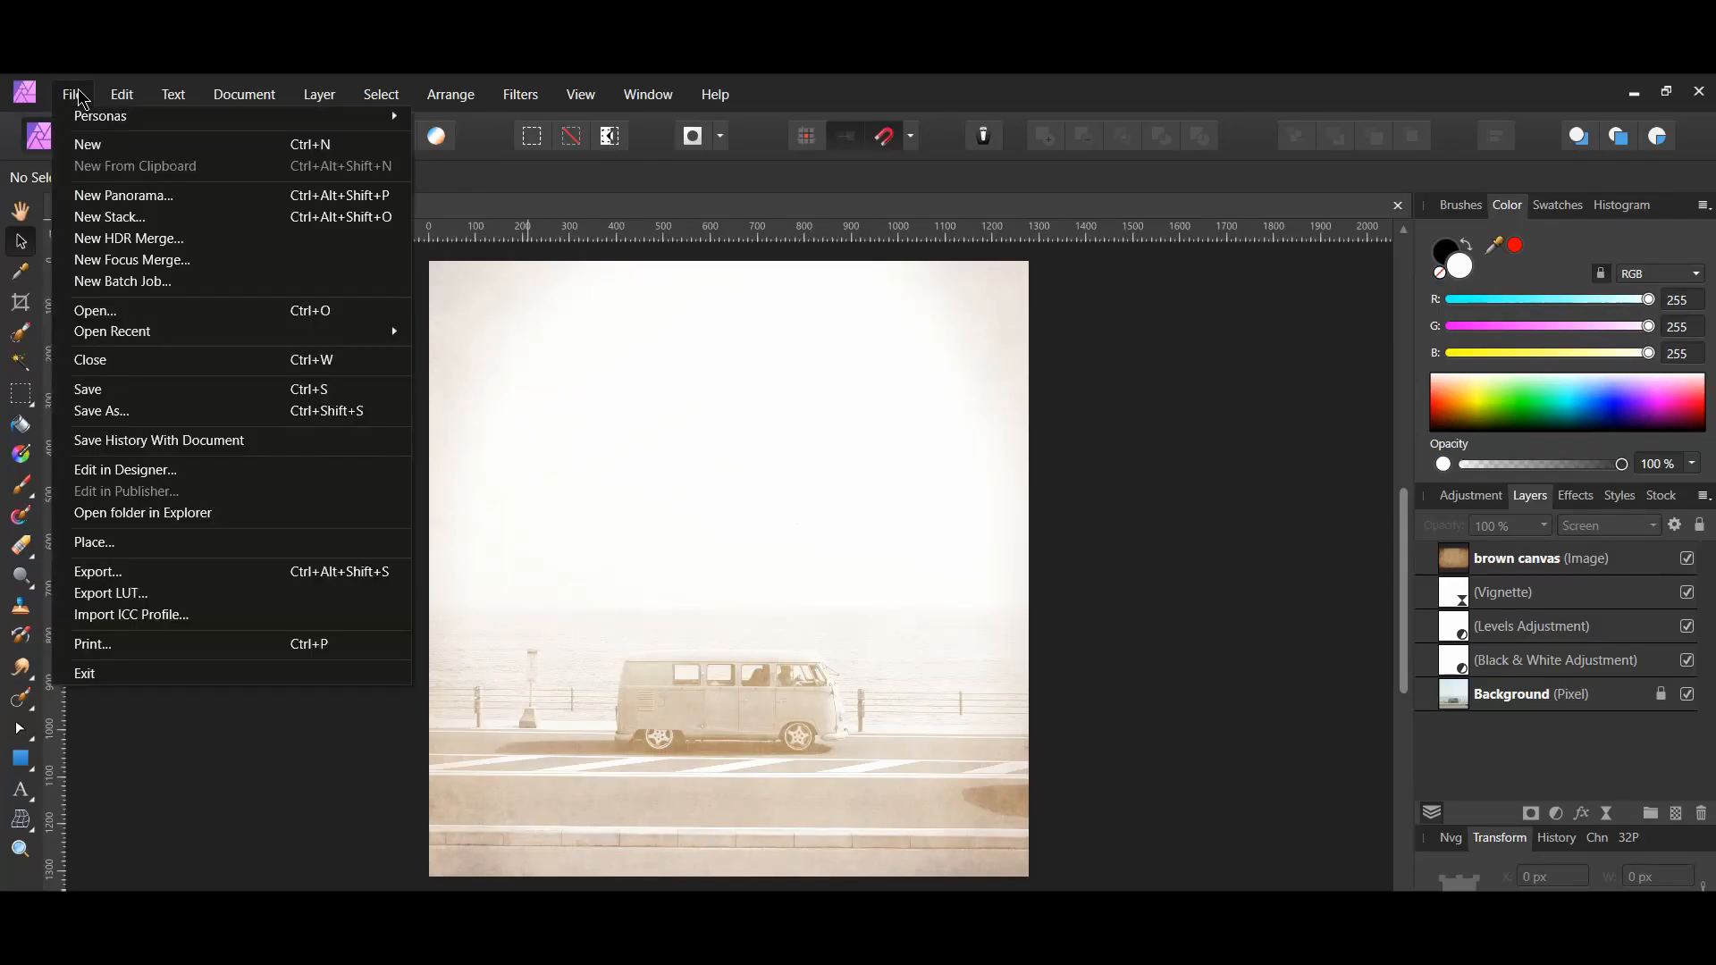
{"action": "mouse_move", "coordinate": [95, 542]}
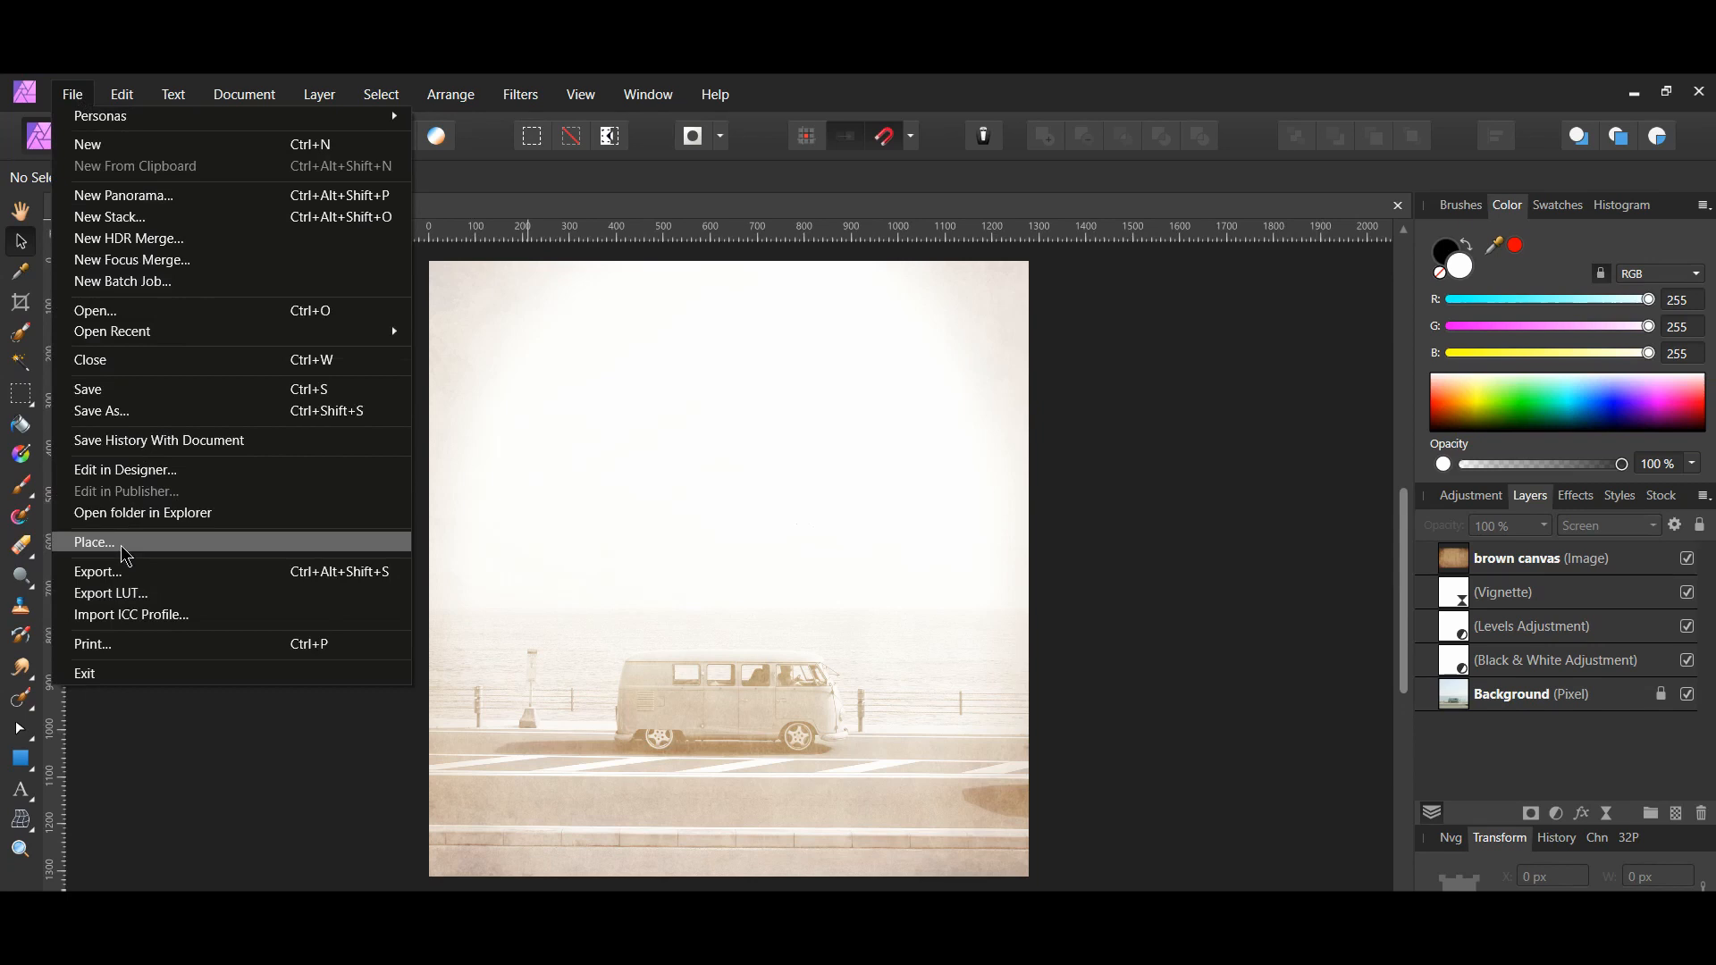
{"action": "left_click", "coordinate": [95, 544]}
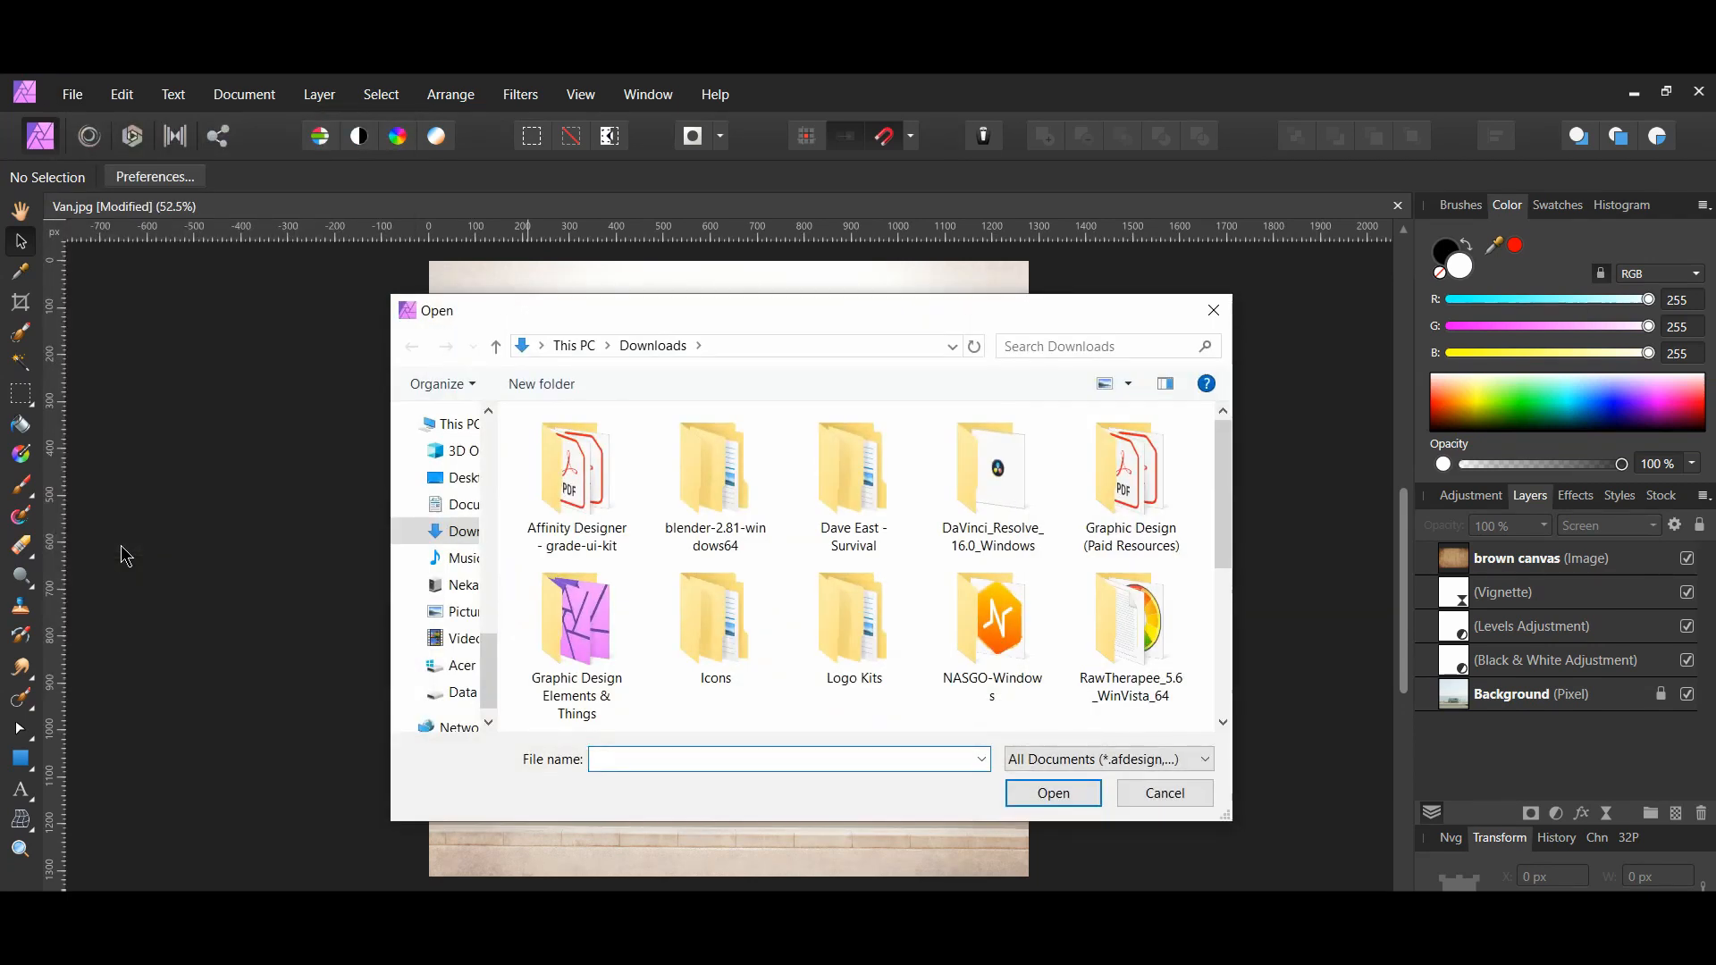
{"action": "left_click", "coordinate": [1129, 504]}
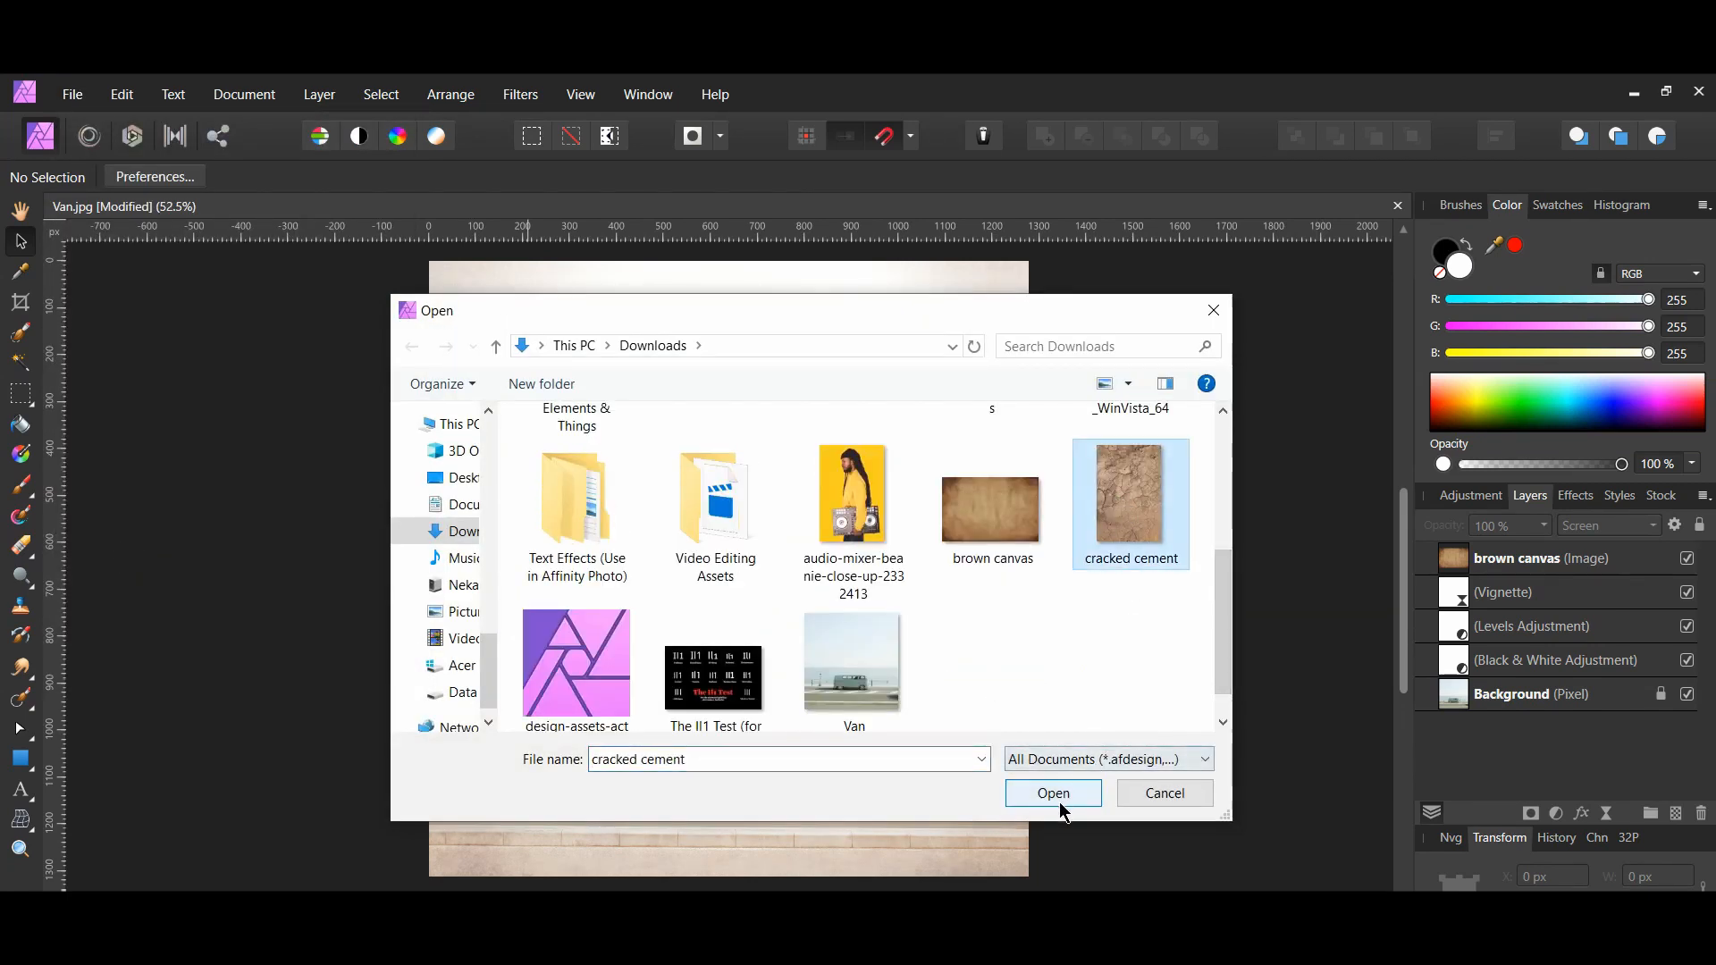
{"action": "left_click", "coordinate": [1051, 792]}
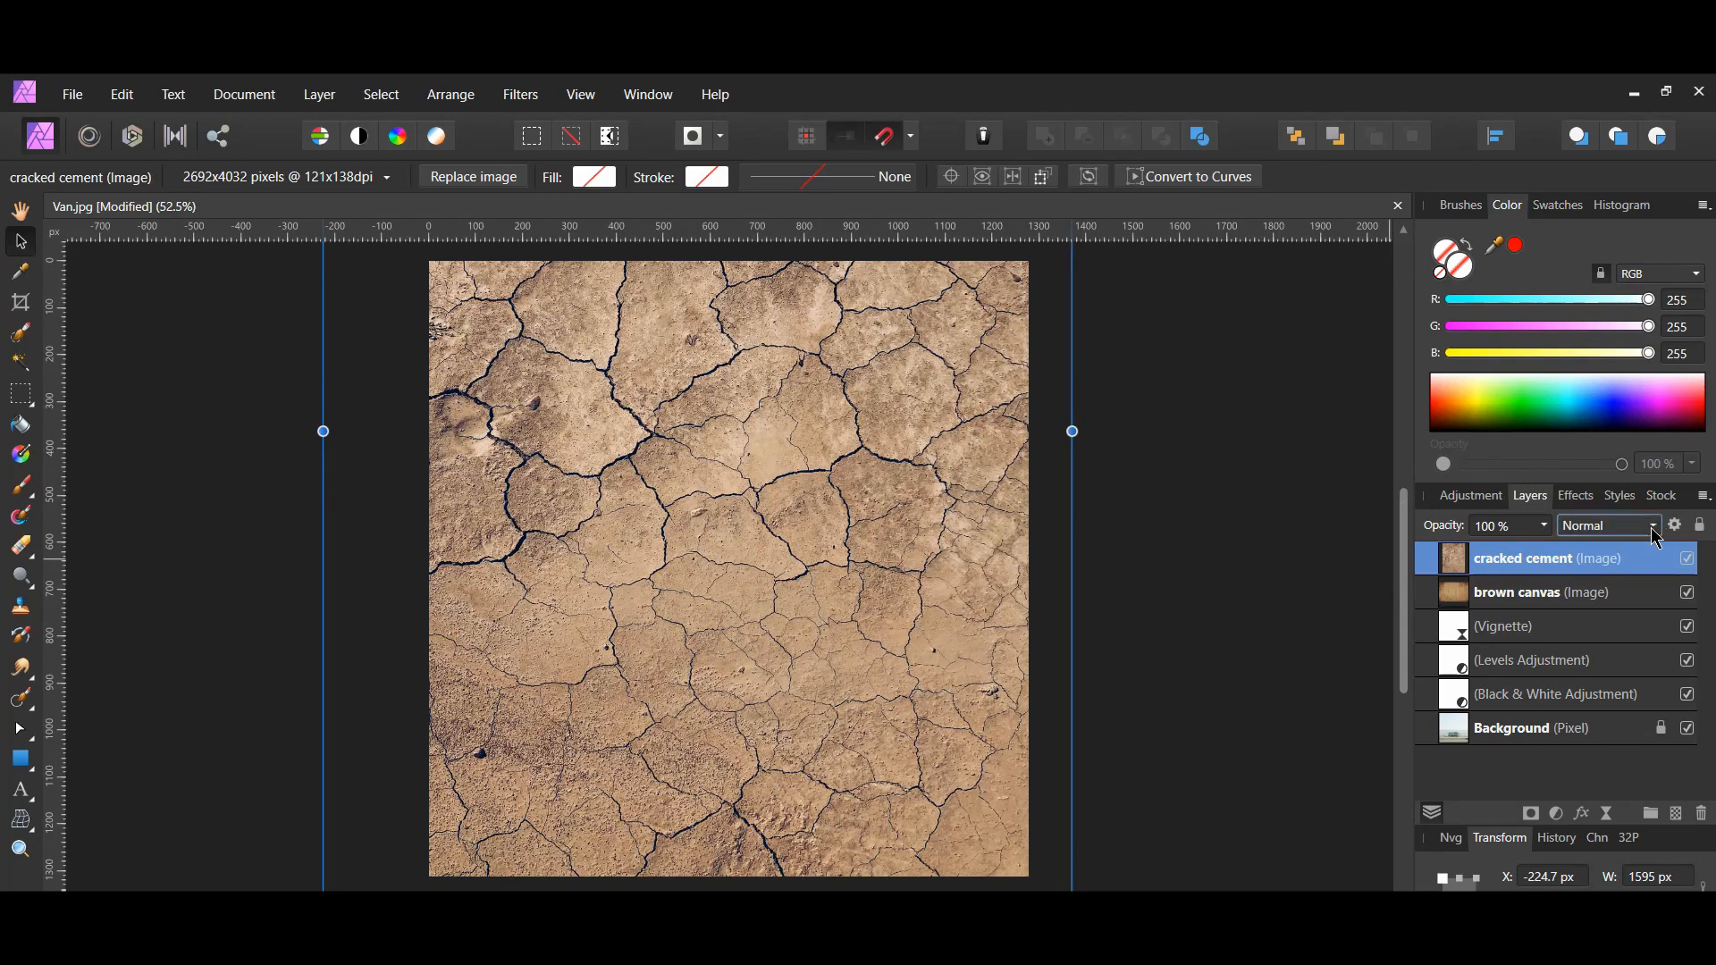
Set the cracked cement layer to Vivid Light blend mode at 25% opacity
{"action": "left_click", "coordinate": [1609, 525]}
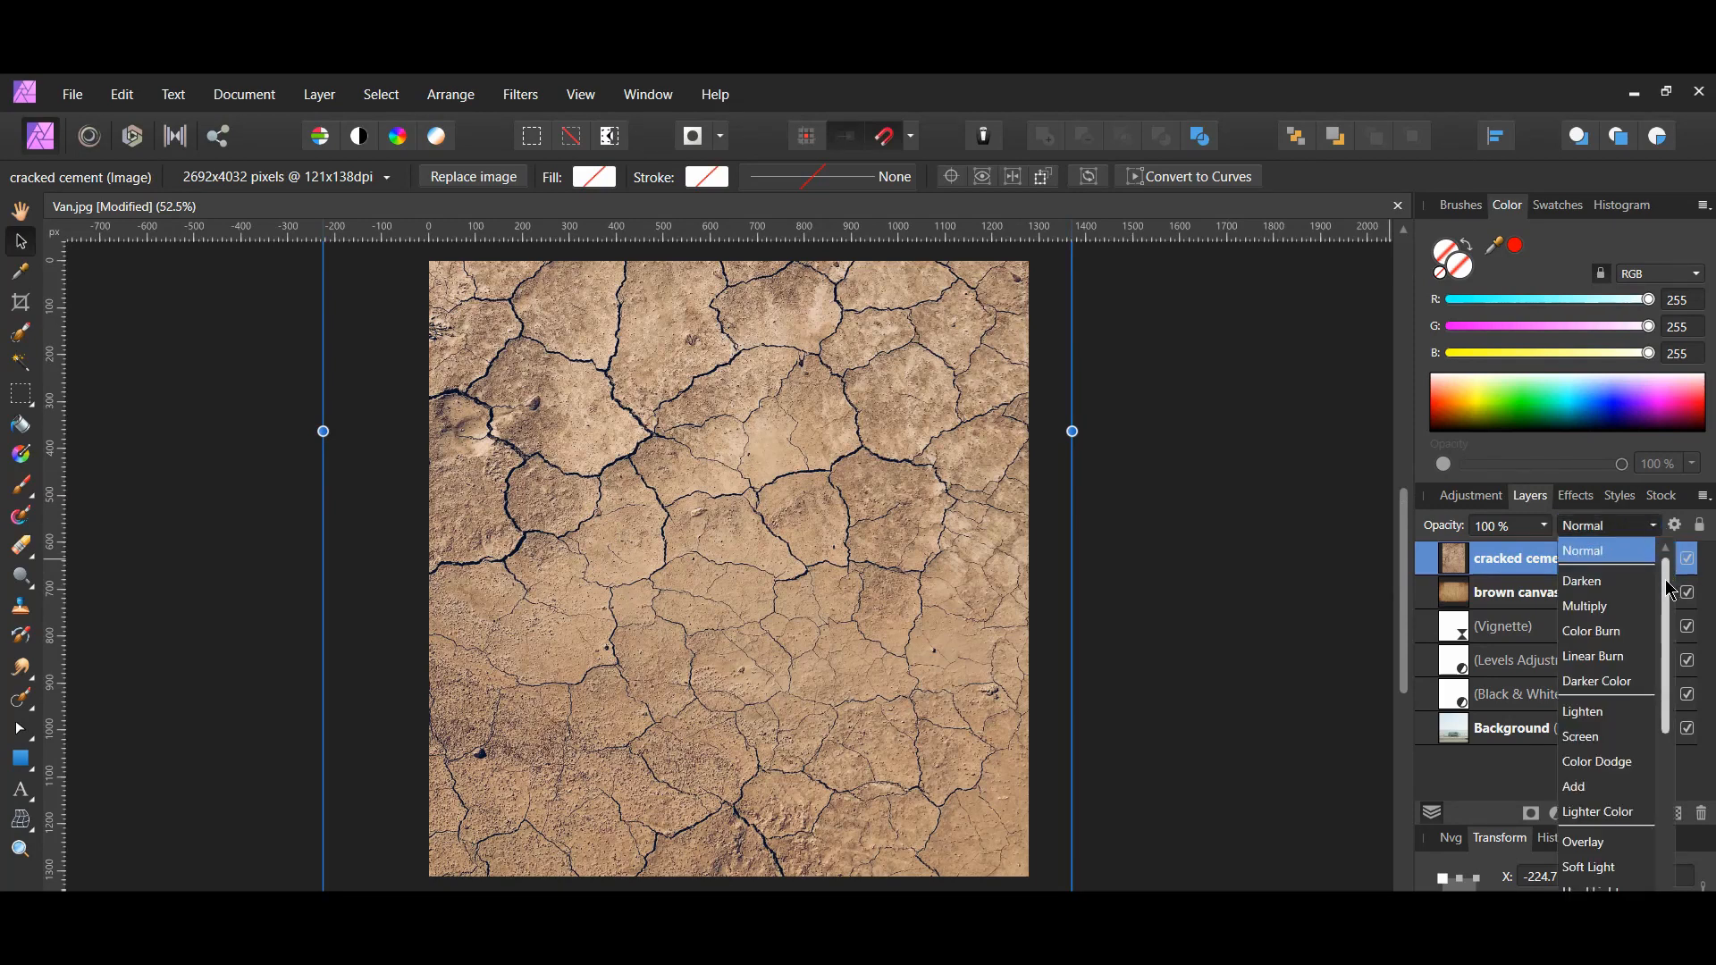
{"action": "scroll", "scroll_direction": "down", "scroll_amount": 3}
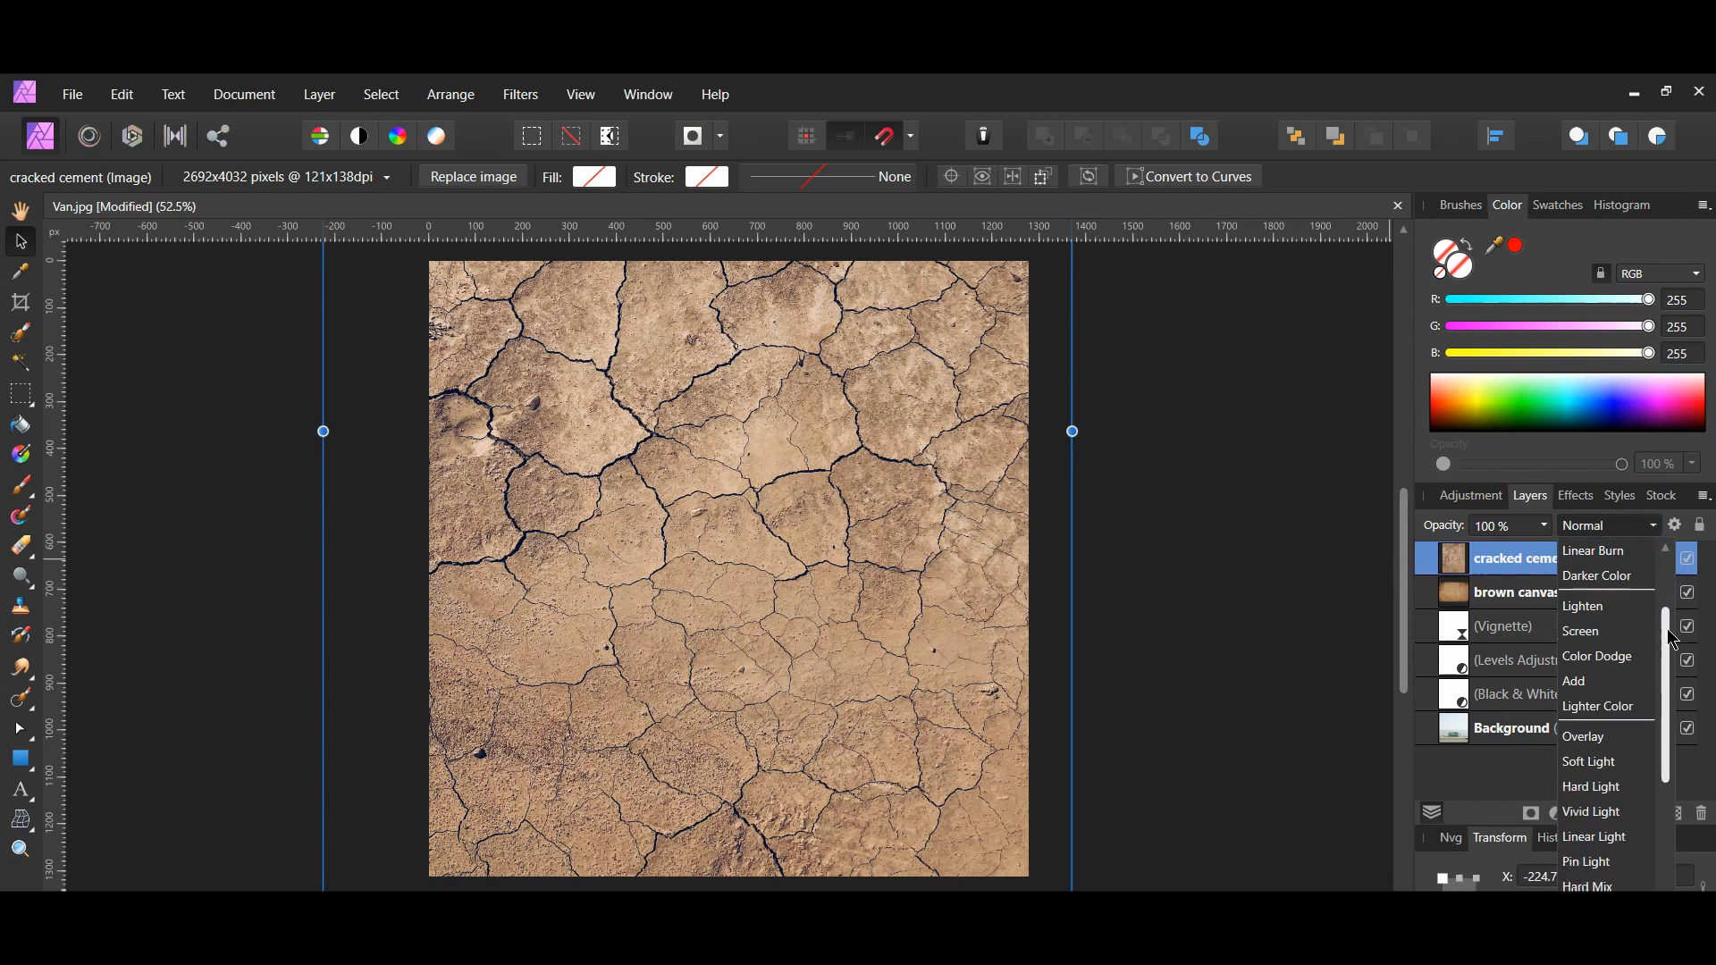
{"action": "left_click", "coordinate": [1590, 811]}
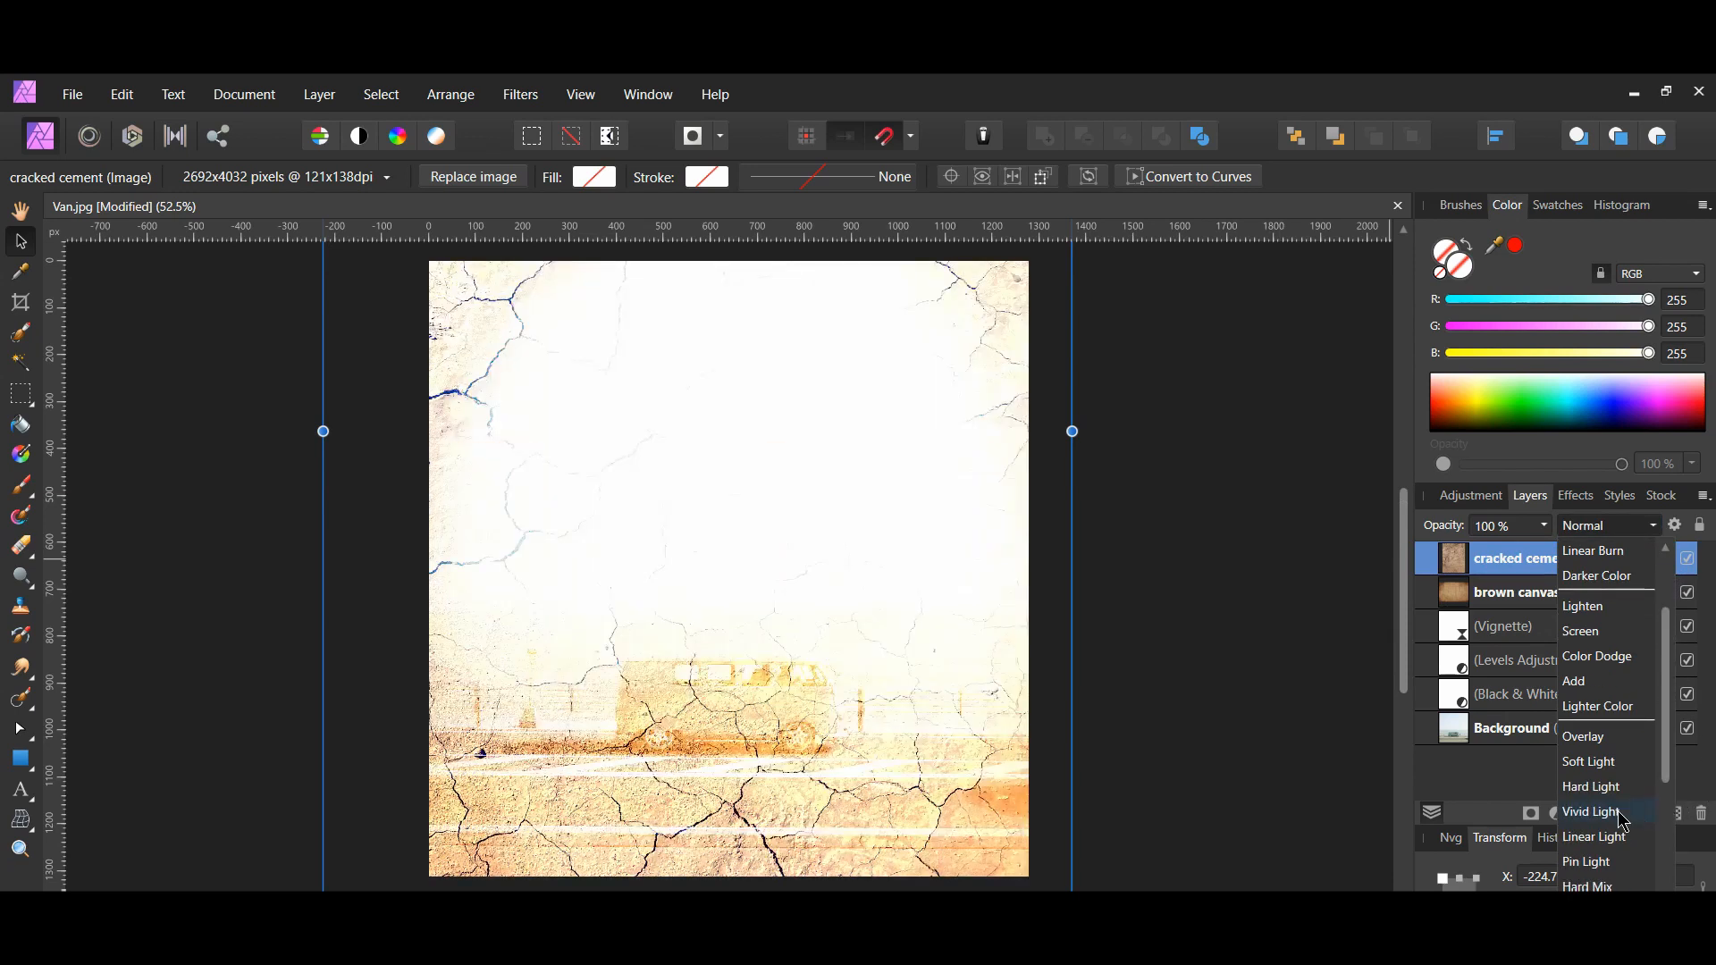
{"action": "left_click", "coordinate": [1591, 811]}
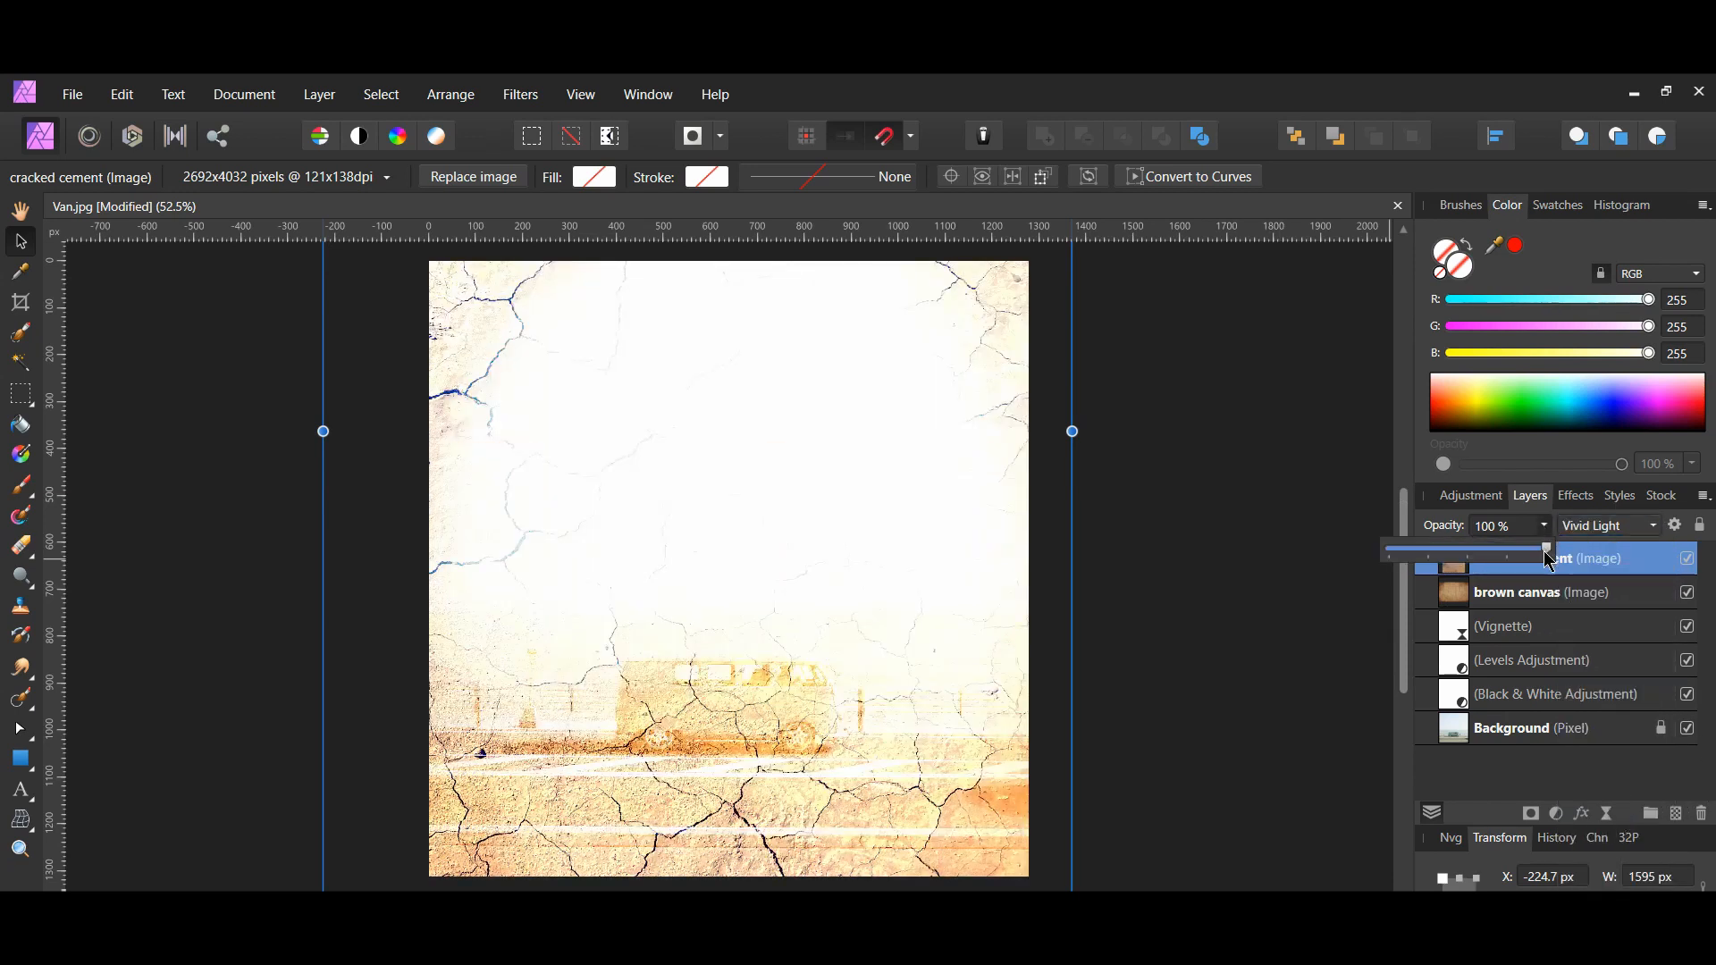
{"action": "left_click_drag", "start_coordinate": [1544, 547], "coordinate": [1535, 547]}
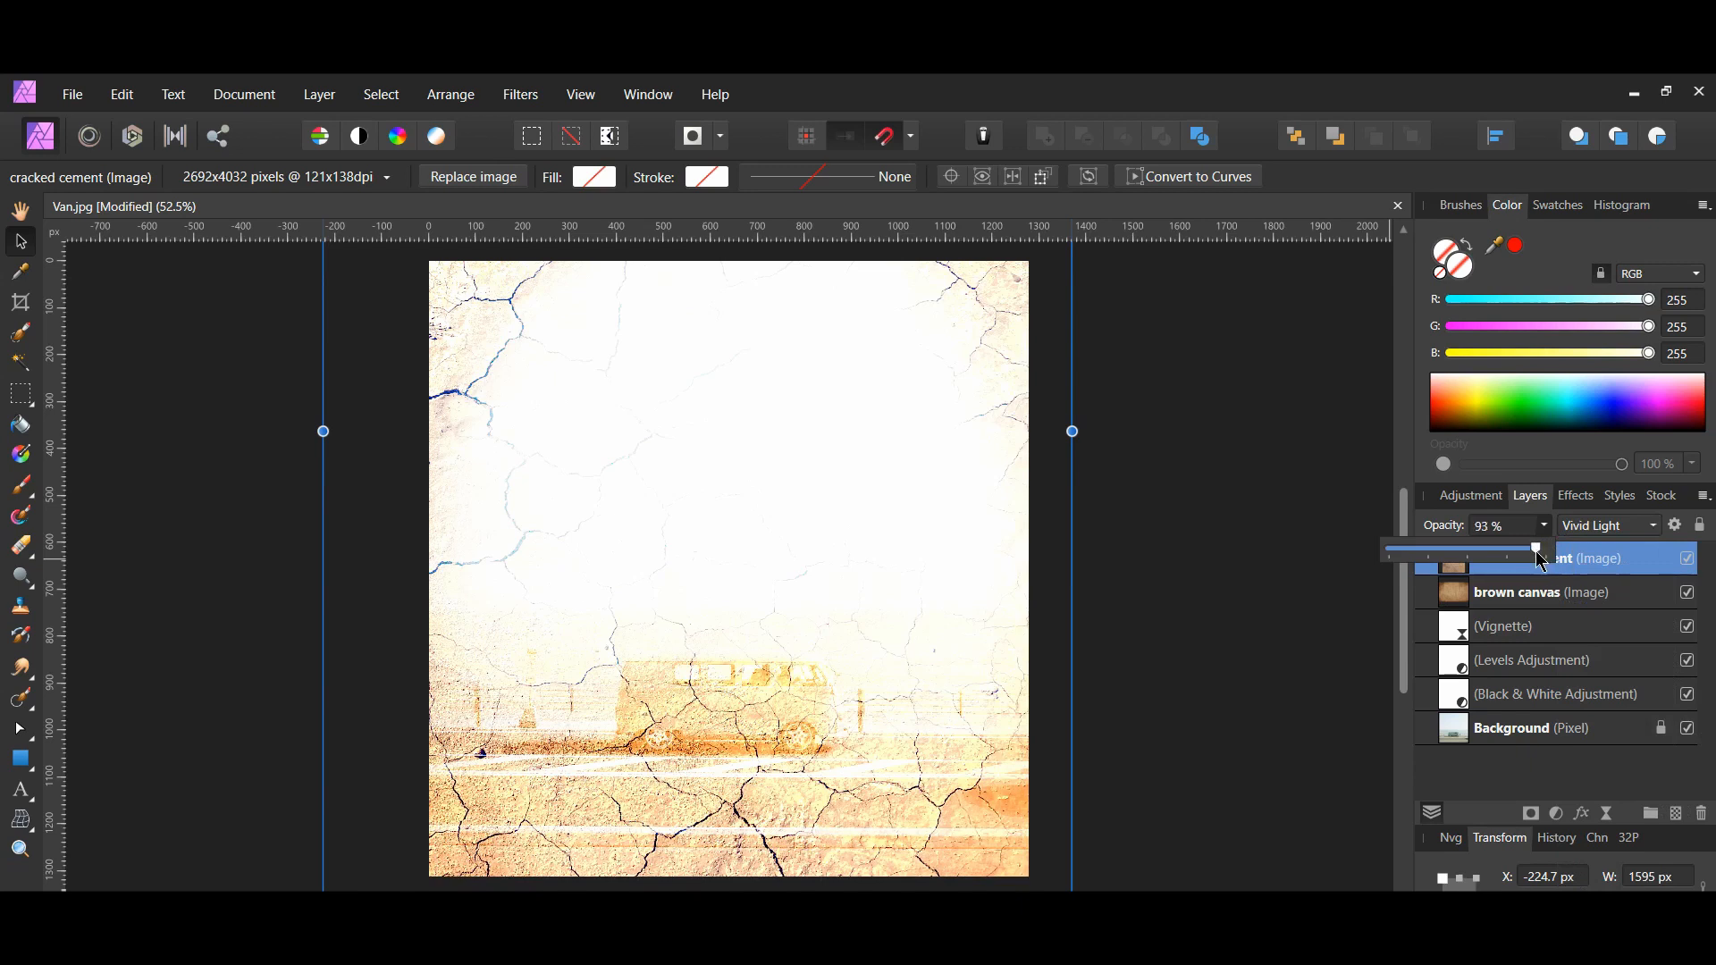
{"action": "left_click_drag", "start_coordinate": [1533, 549], "coordinate": [1428, 549]}
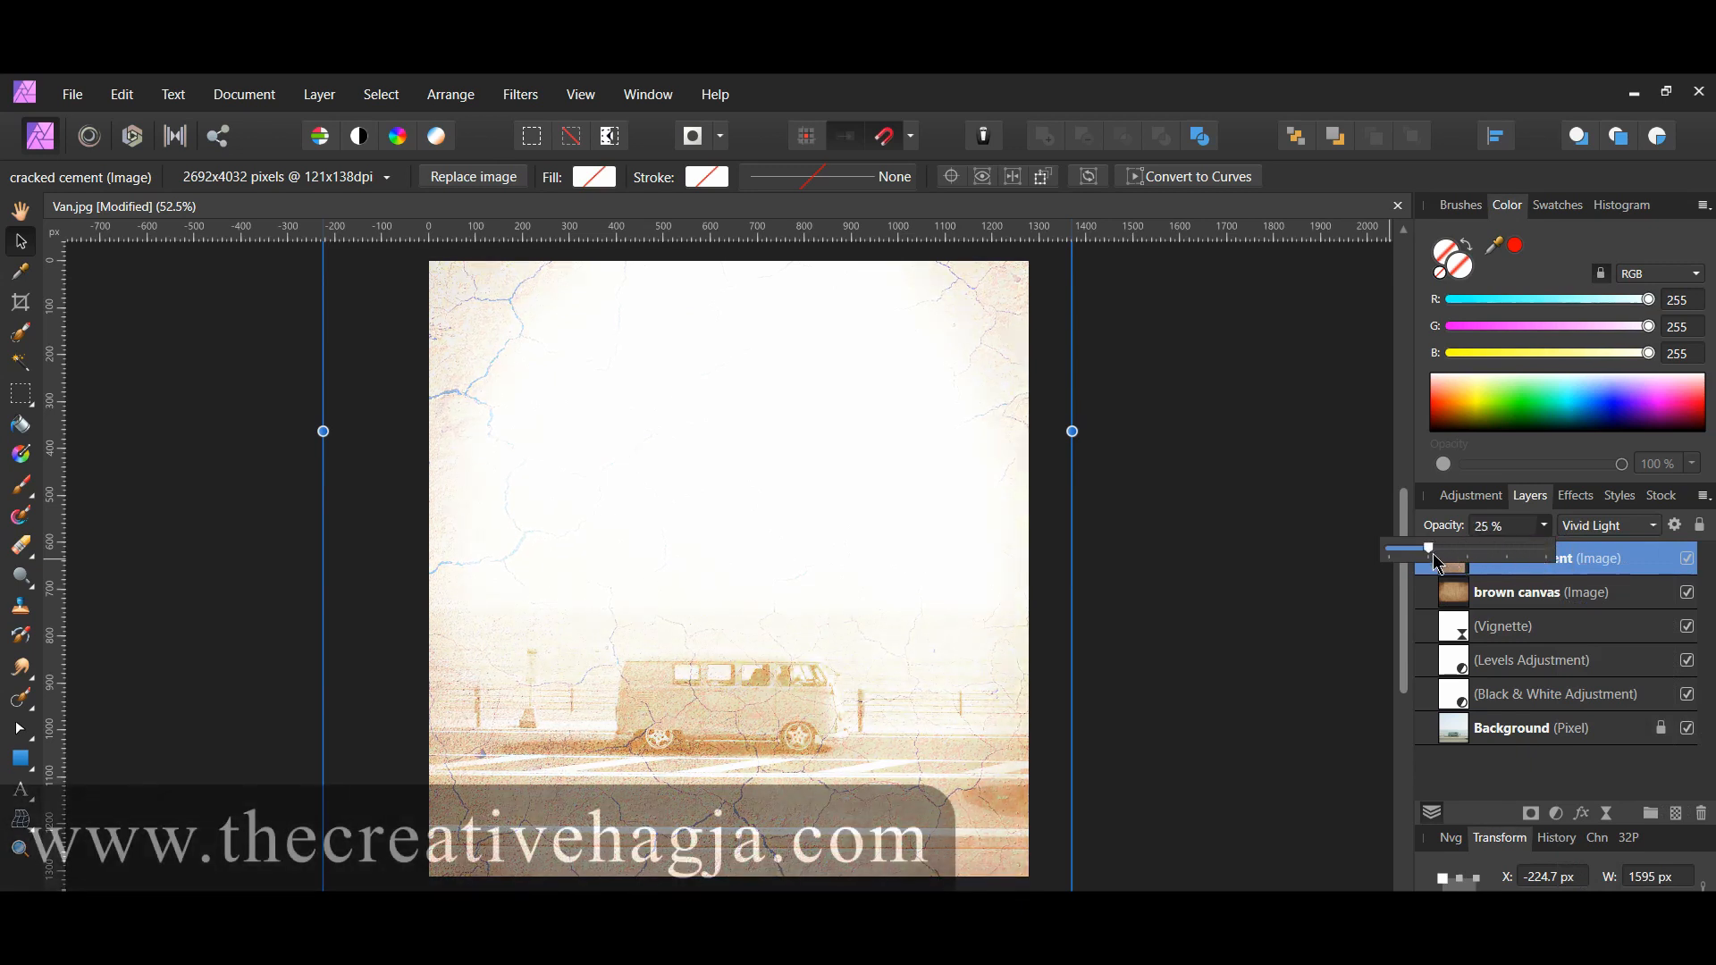